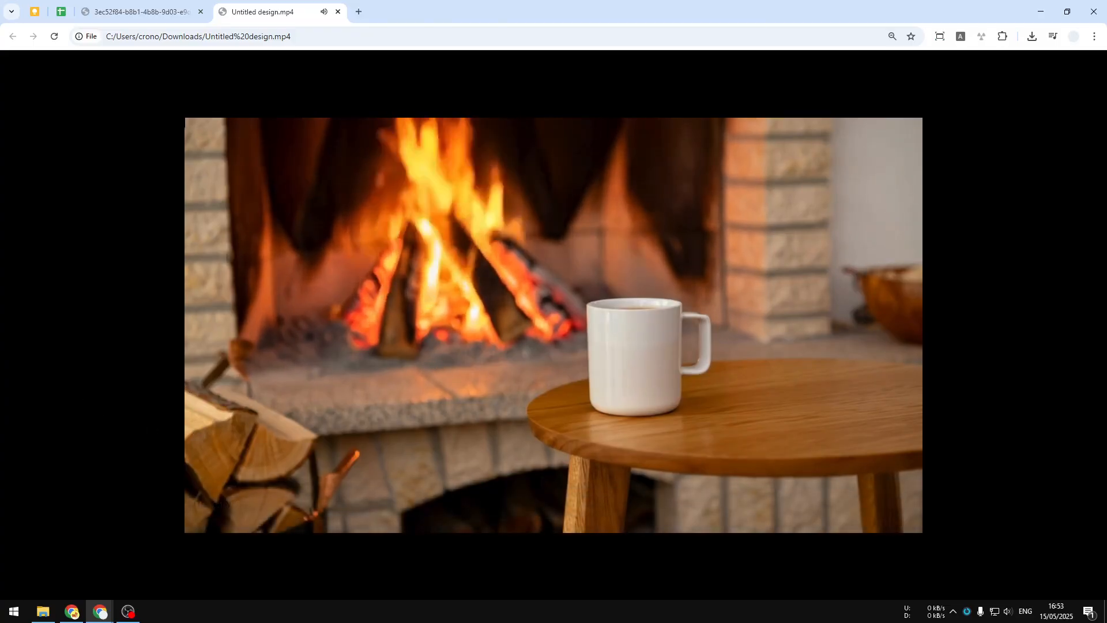
- Open preview.reve.art in a new Chrome tab beside the playing fireplace video
{"action": "left_click", "coordinate": [496, 12]}
{"action": "type", "text": "preview.reve.art"}
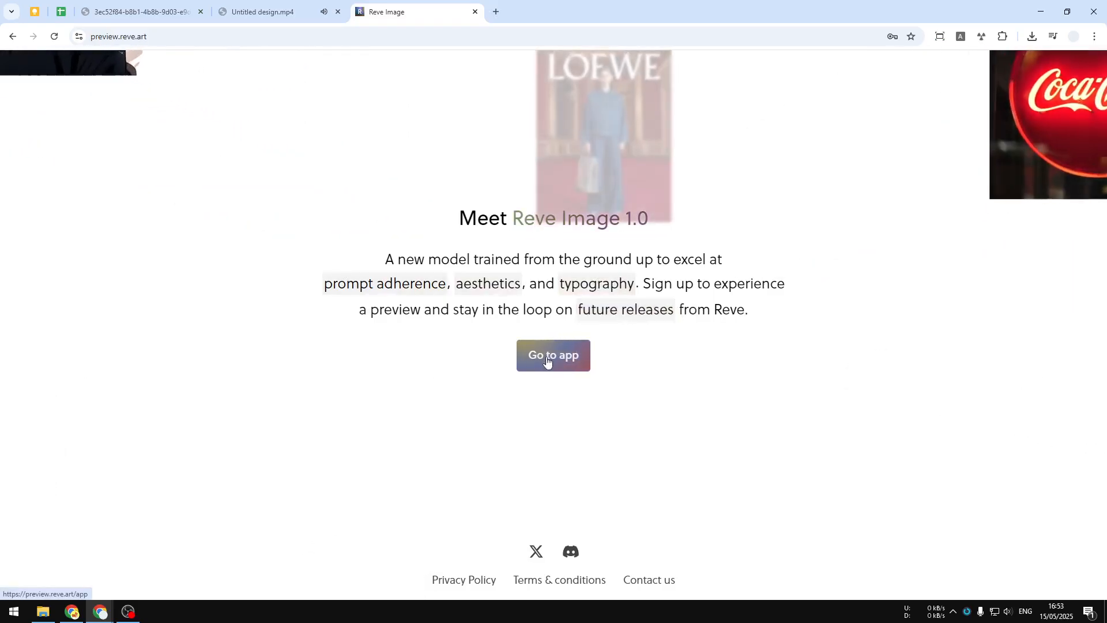
- Enter the Reve app's Create page and paste the cozy fireplace-and-coffee prompt
{"action": "left_click", "coordinate": [553, 356]}
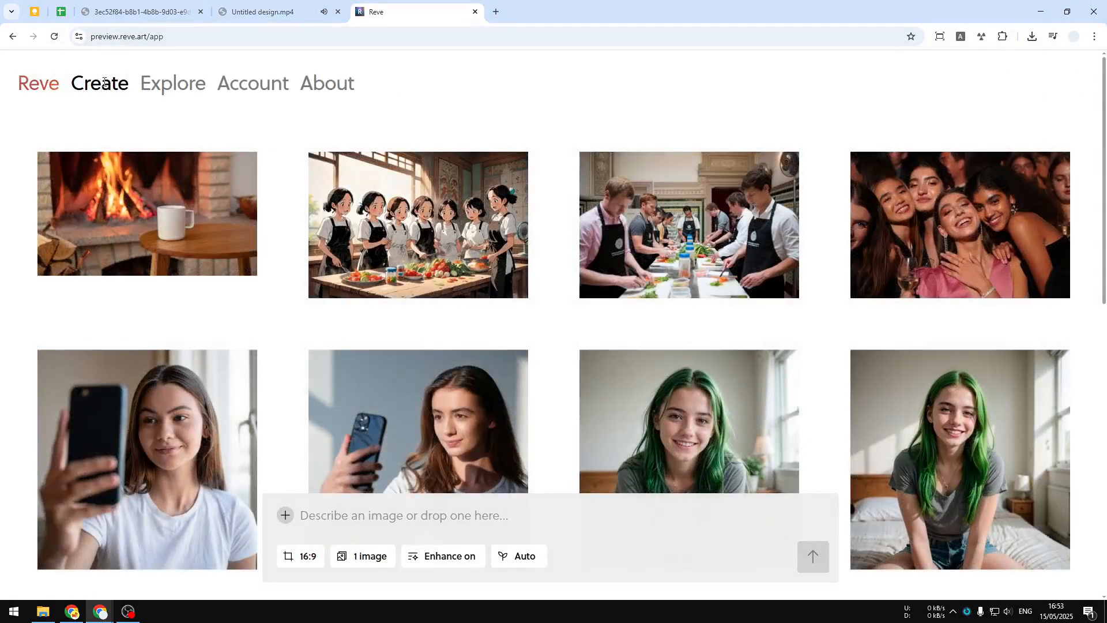
{"action": "left_click", "coordinate": [99, 83]}
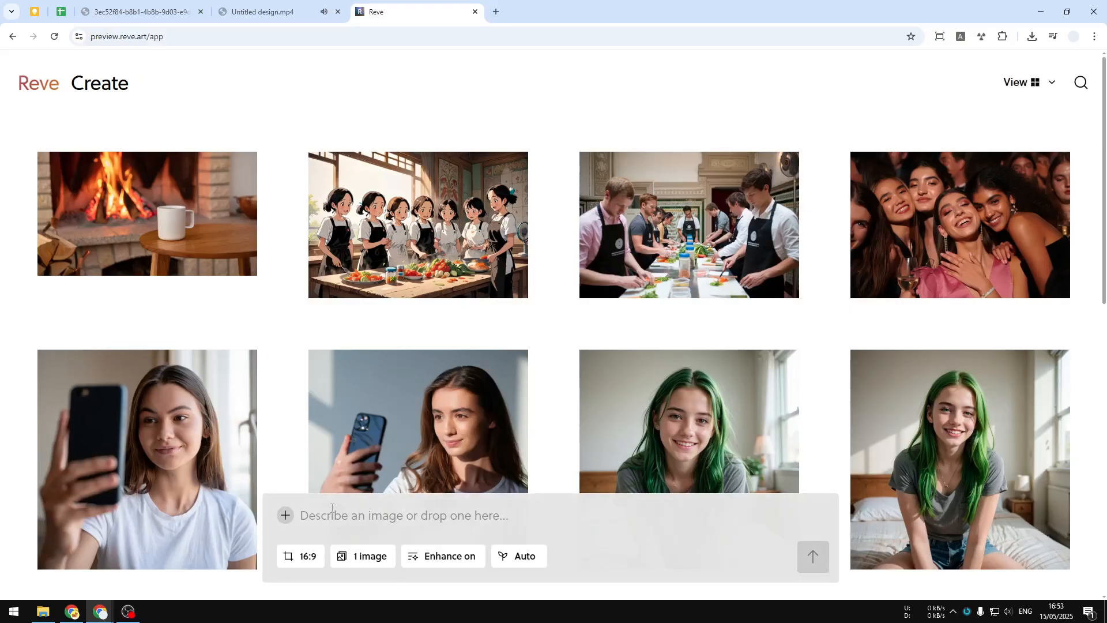
{"action": "left_click", "coordinate": [403, 515]}
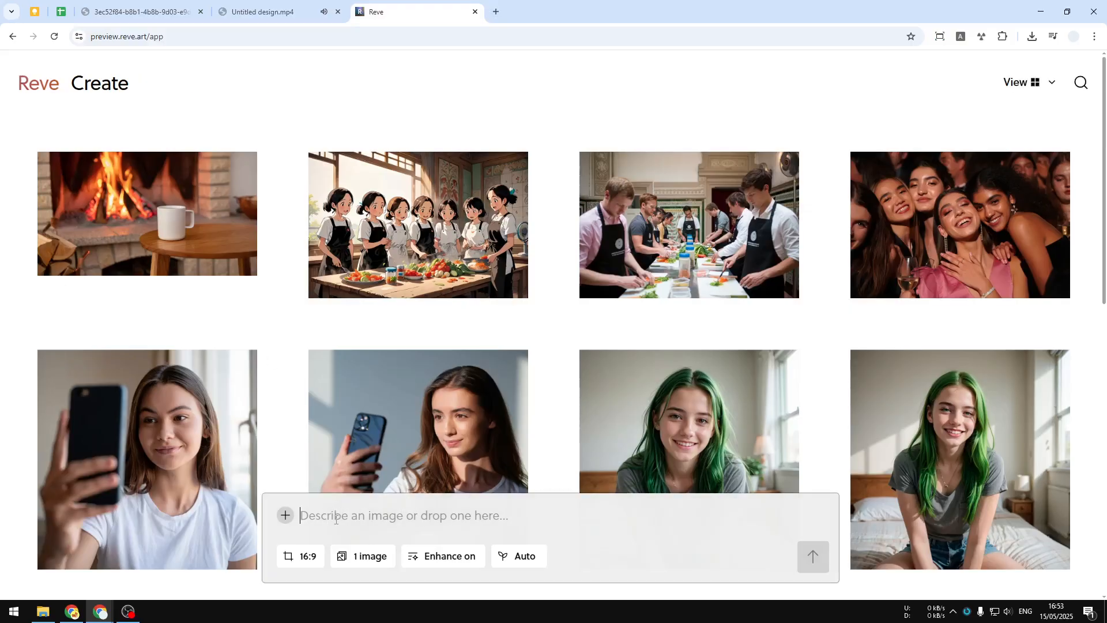
{"action": "right_click", "coordinate": [417, 225]}
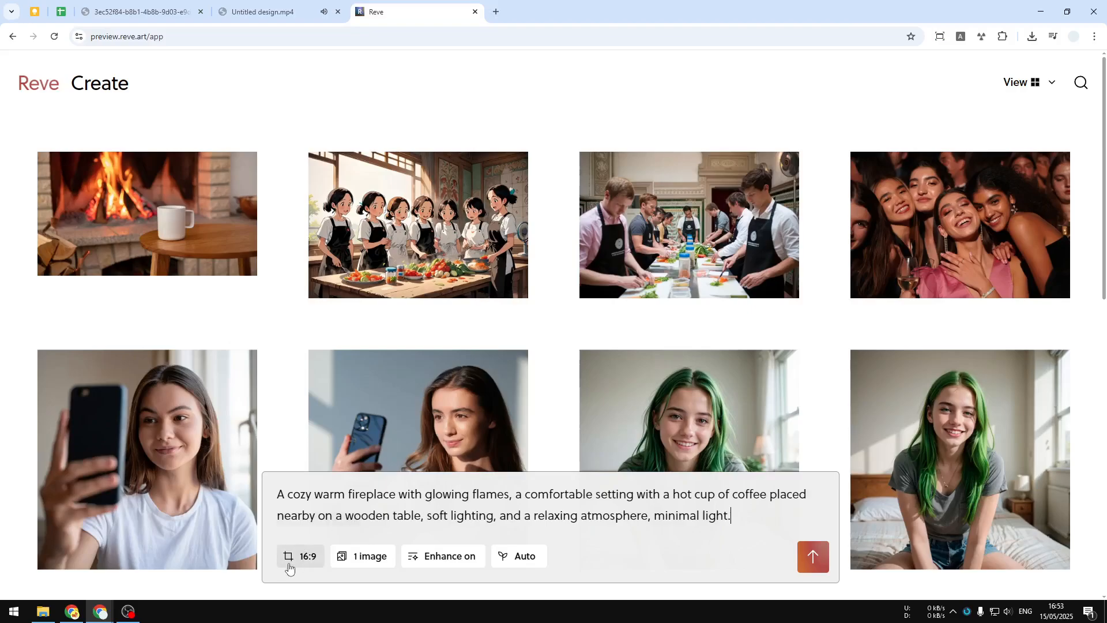
- Keep the 16:9 shape, set the count to 2 images, and generate from the prompt
{"action": "left_click", "coordinate": [301, 556]}
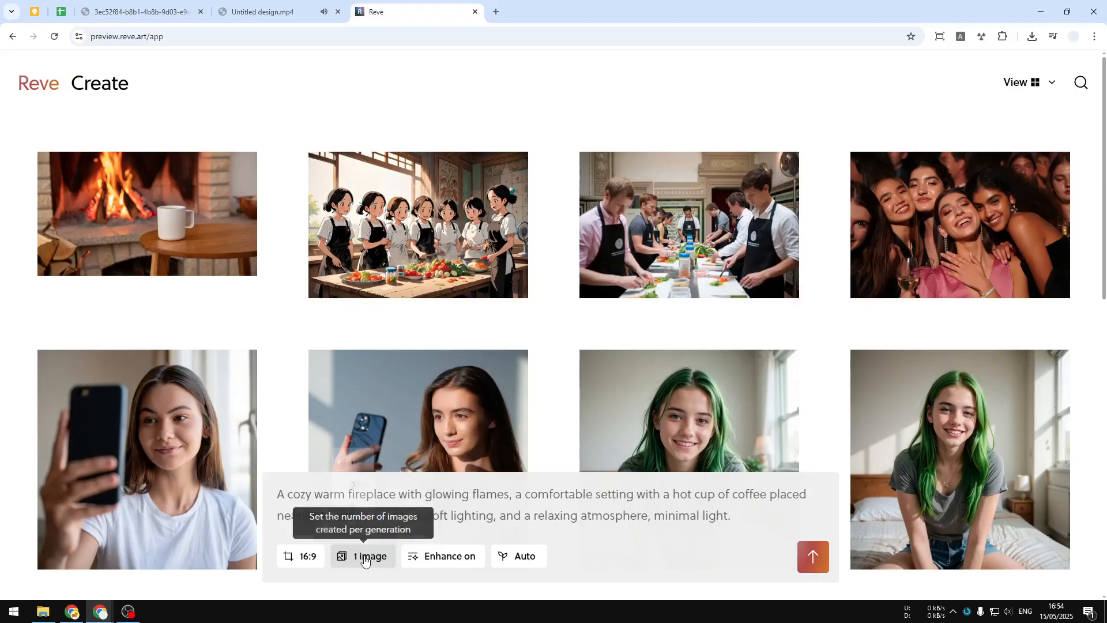
{"action": "left_click", "coordinate": [362, 556]}
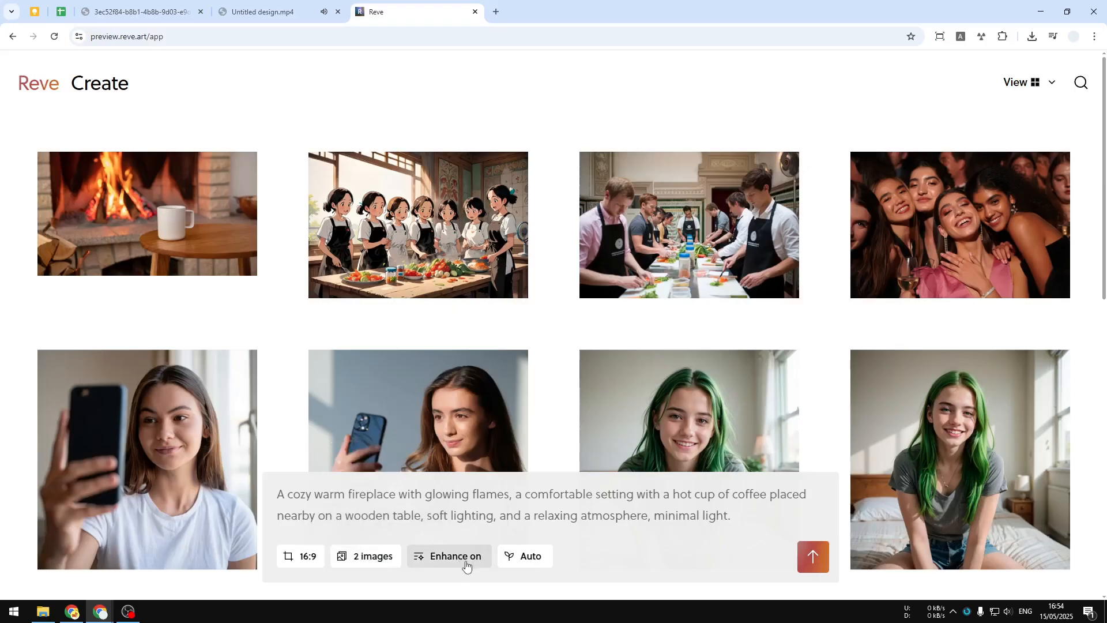
{"action": "mouse_move", "coordinate": [455, 559]}
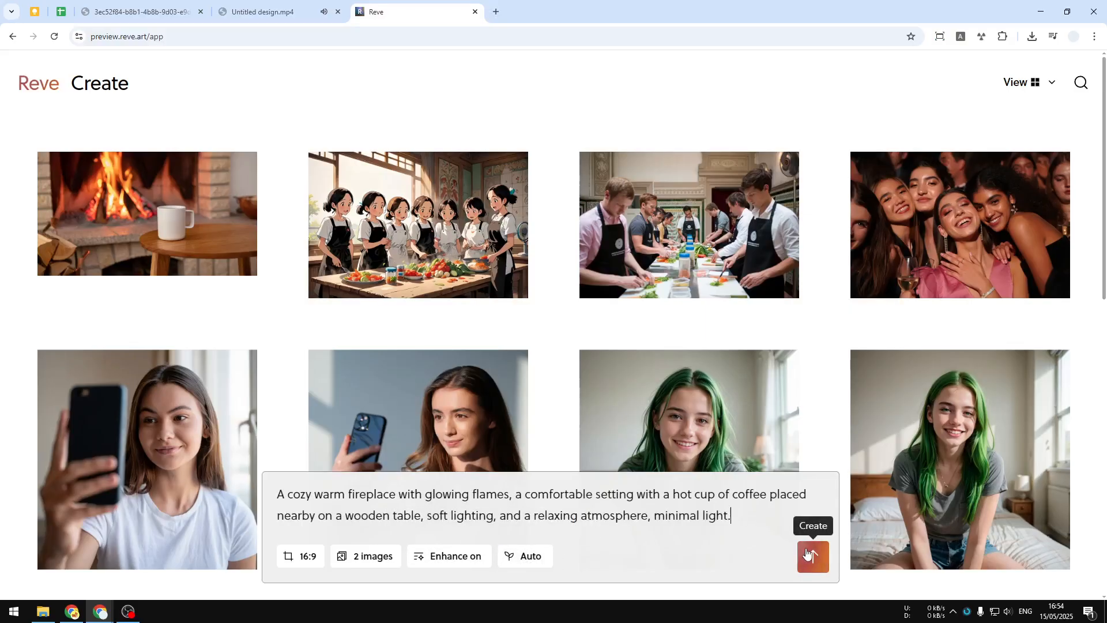
{"action": "left_click", "coordinate": [812, 556]}
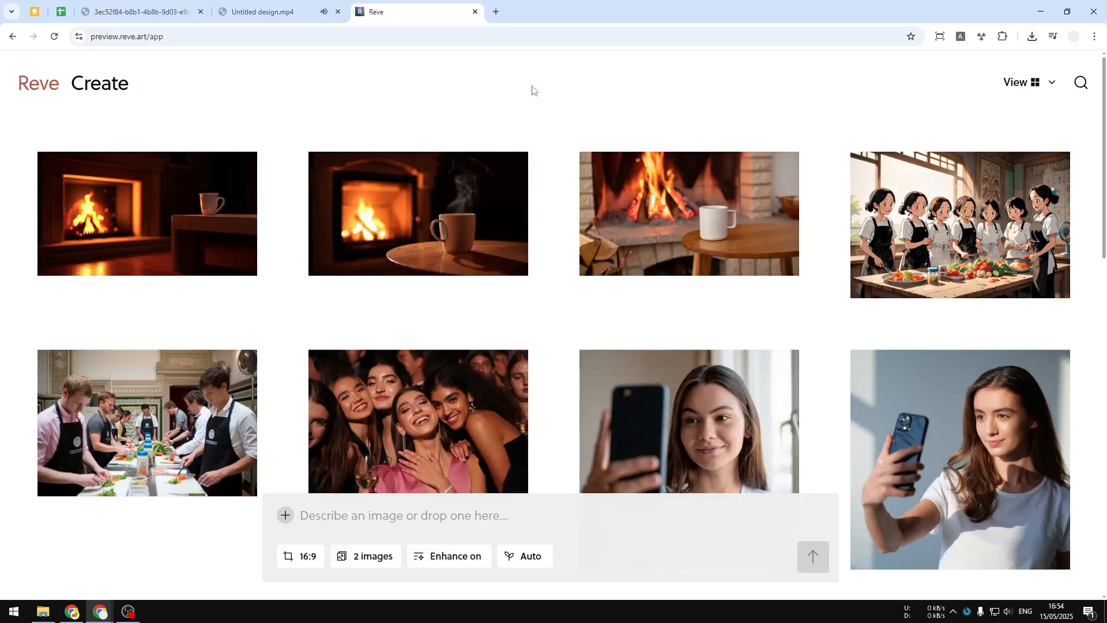
- Open the second generated fireplace-and-steaming-mug image and download it
{"action": "left_click", "coordinate": [268, 11]}
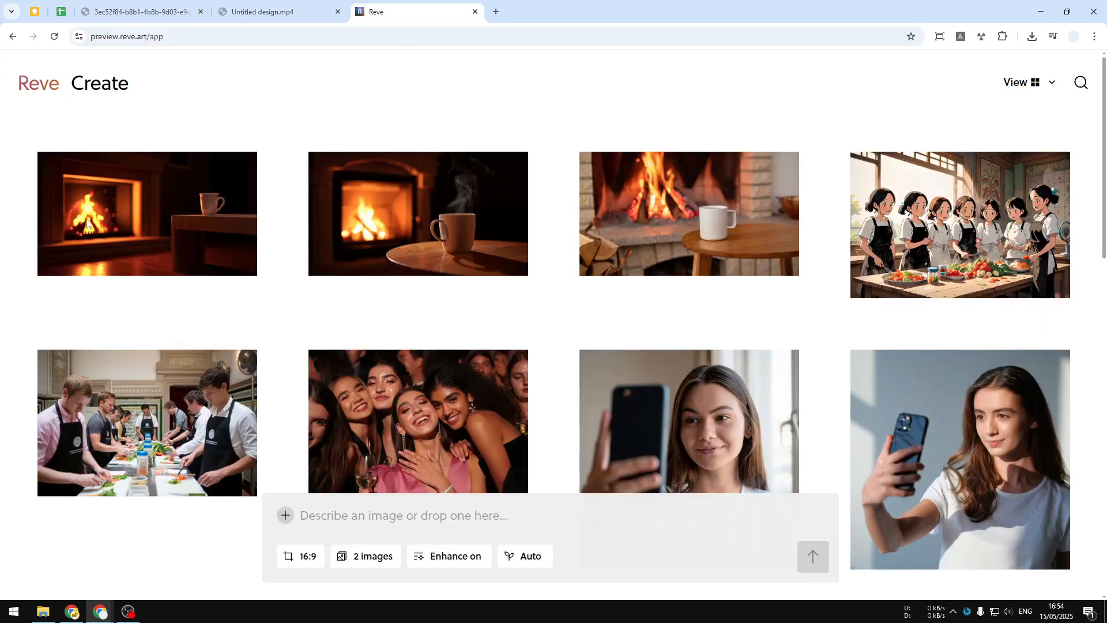
{"action": "left_click", "coordinate": [418, 213]}
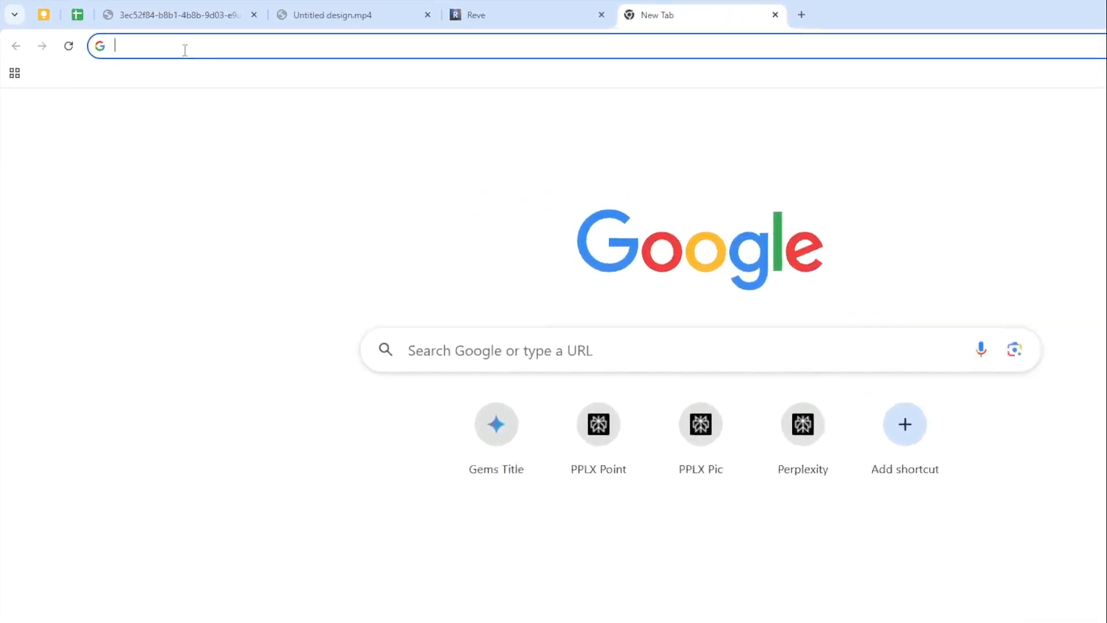
- Go to aistudio.google.com/prompts/new_chat in the new tab
{"action": "type", "text": "aistudio.google.com/prompts/new_chat"}
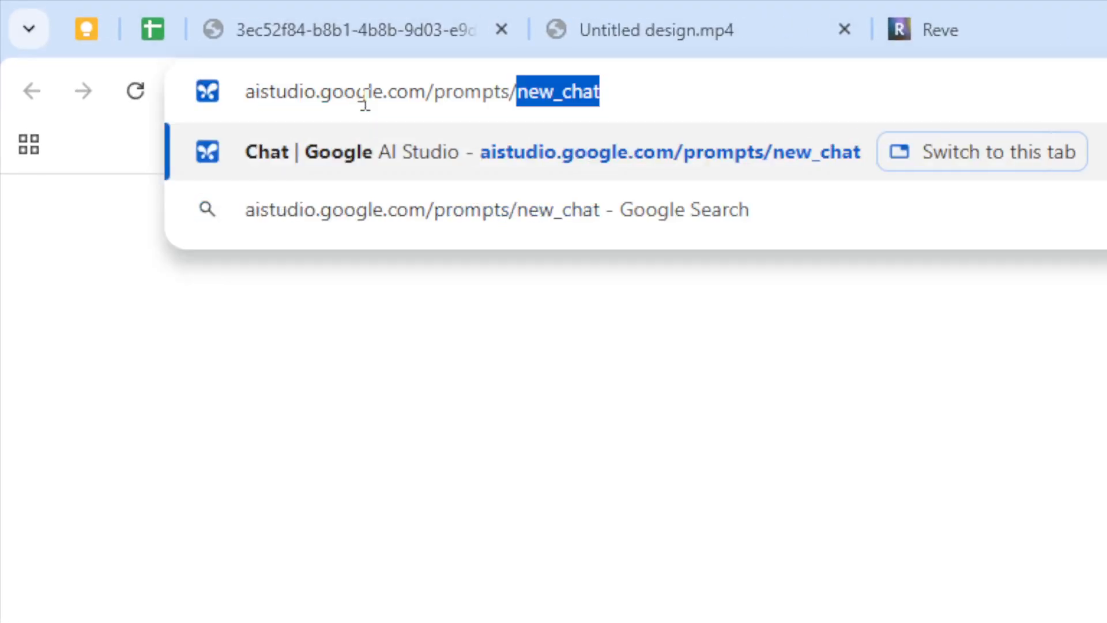
{"action": "key", "text": "Backspace"}
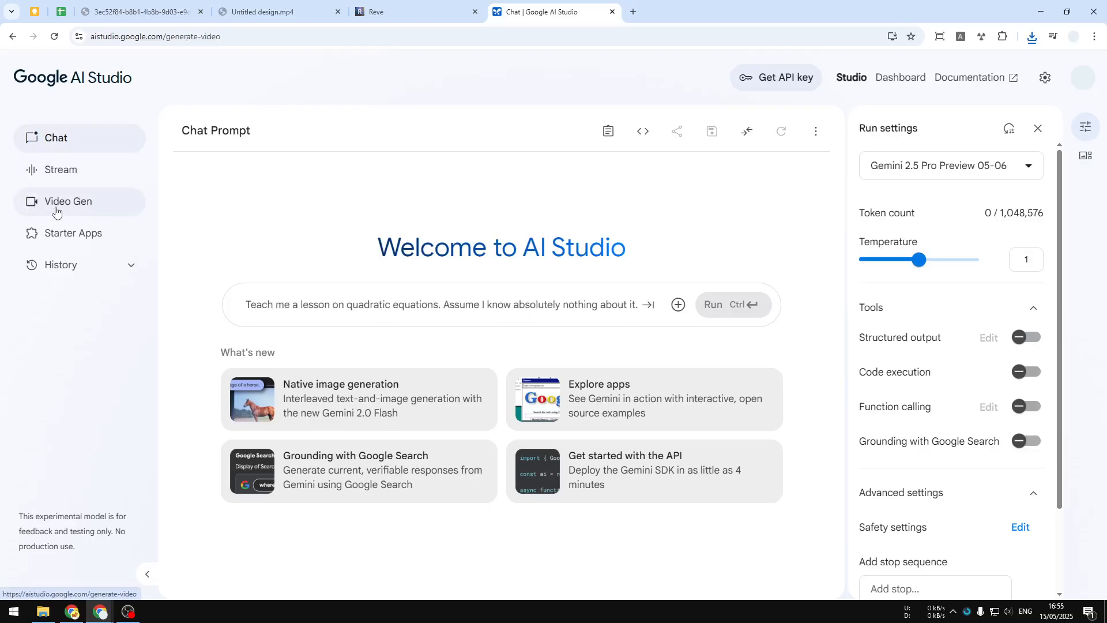
- Switch to Video Gen and upload the downloaded fireplace image to the Veo 2 prompt
{"action": "left_click", "coordinate": [68, 201]}
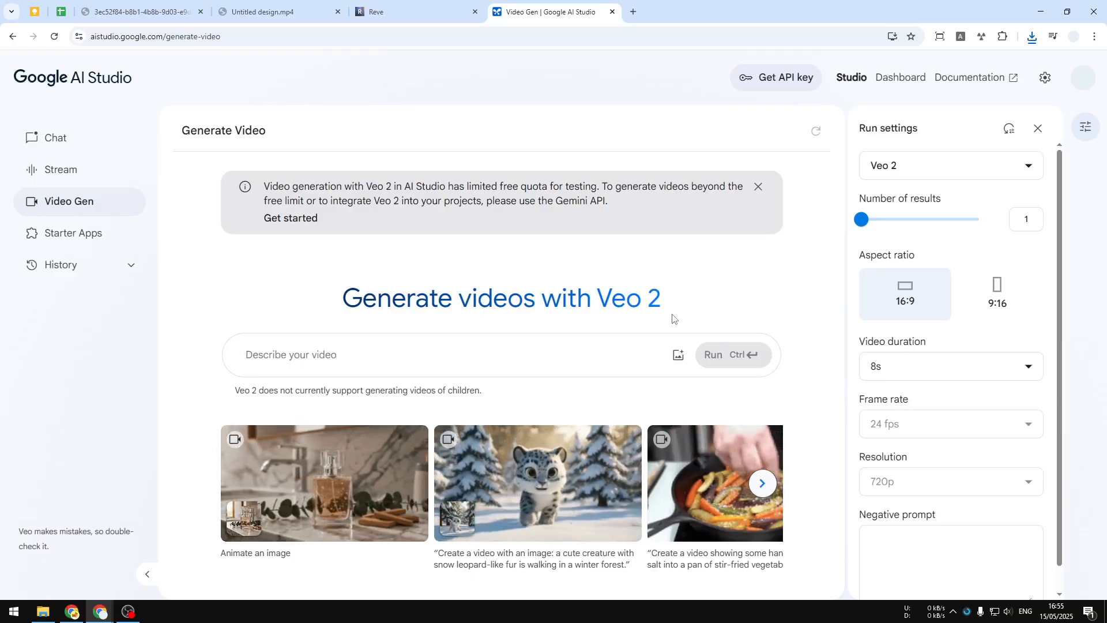
{"action": "mouse_move", "coordinate": [677, 354]}
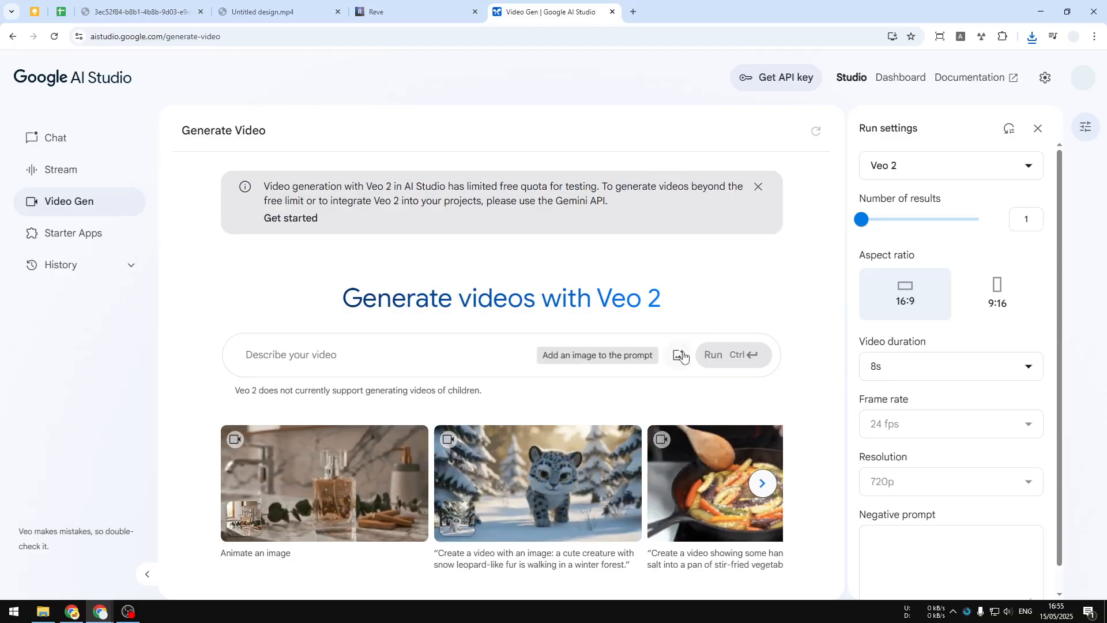
{"action": "left_click", "coordinate": [677, 355]}
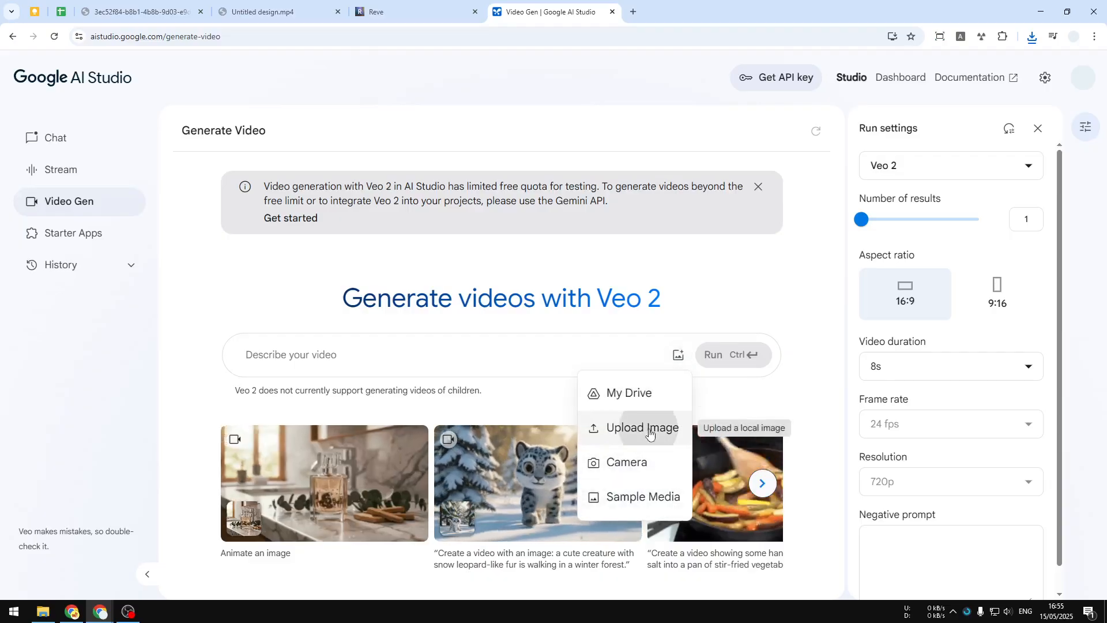
{"action": "left_click", "coordinate": [640, 428]}
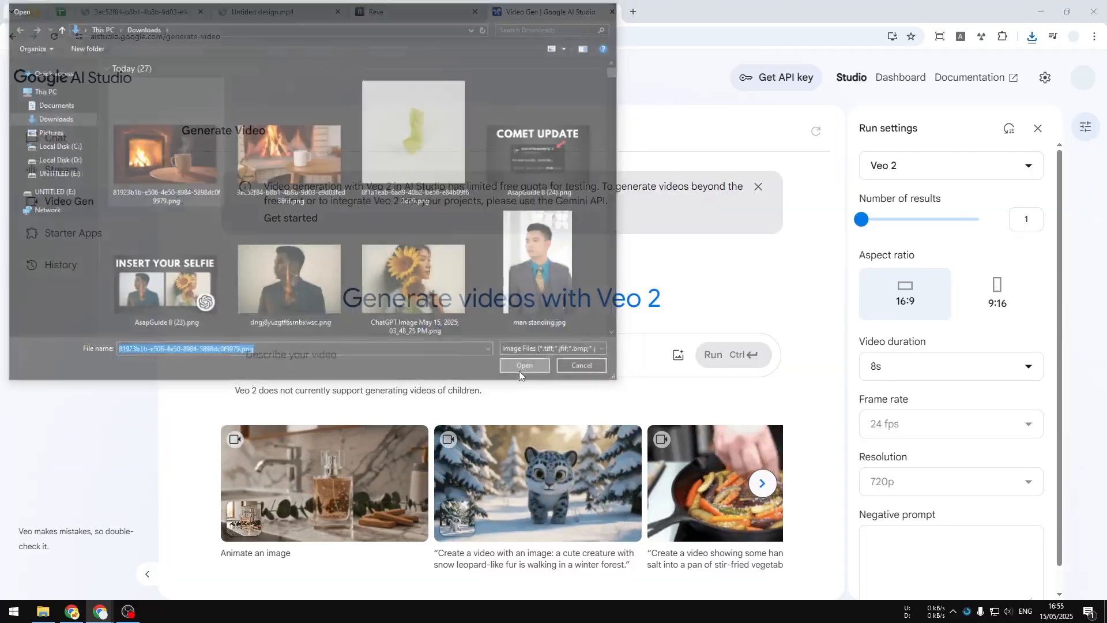
{"action": "left_click", "coordinate": [524, 365]}
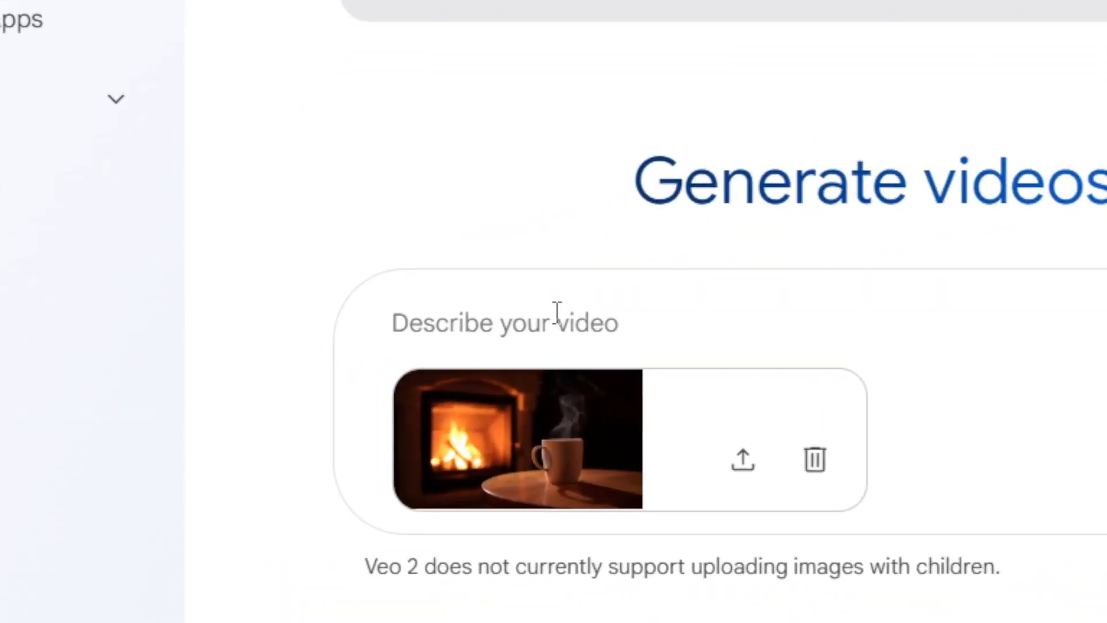
- Enter the video prompt 'burning fire, steam coming out from the mug, static camera'
{"action": "left_click", "coordinate": [505, 323]}
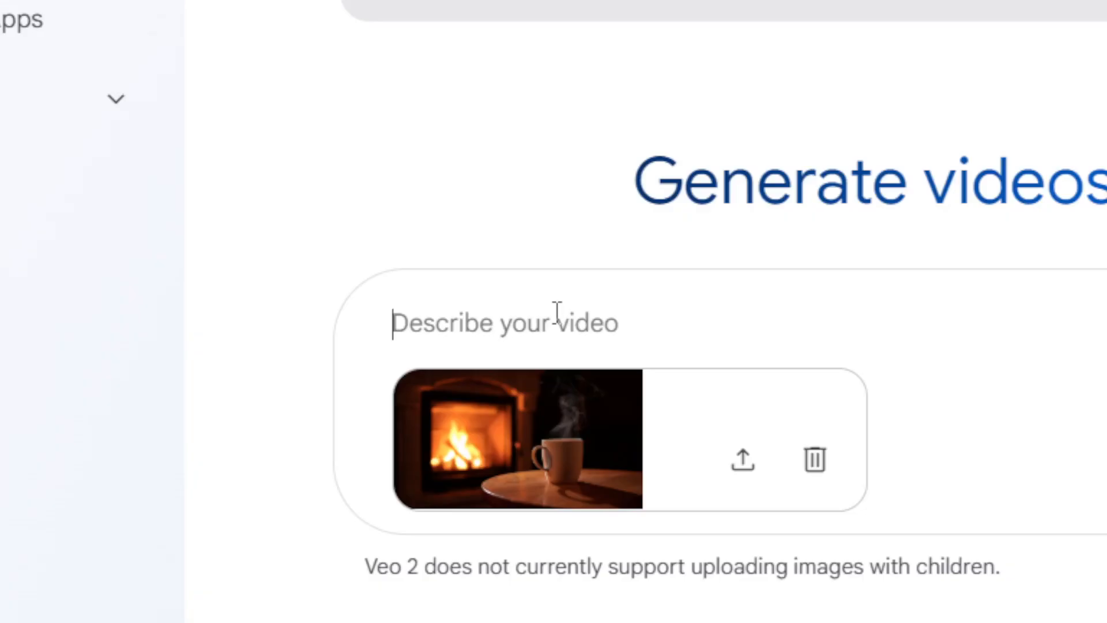
{"action": "type", "text": "burni"}
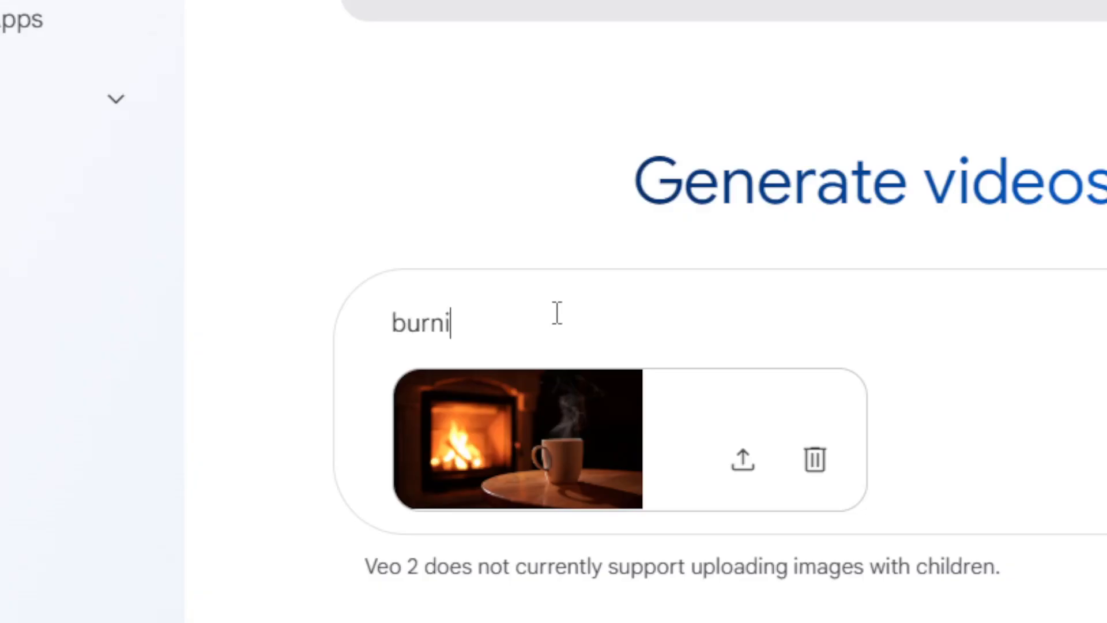
{"action": "type", "text": "ng fire,"}
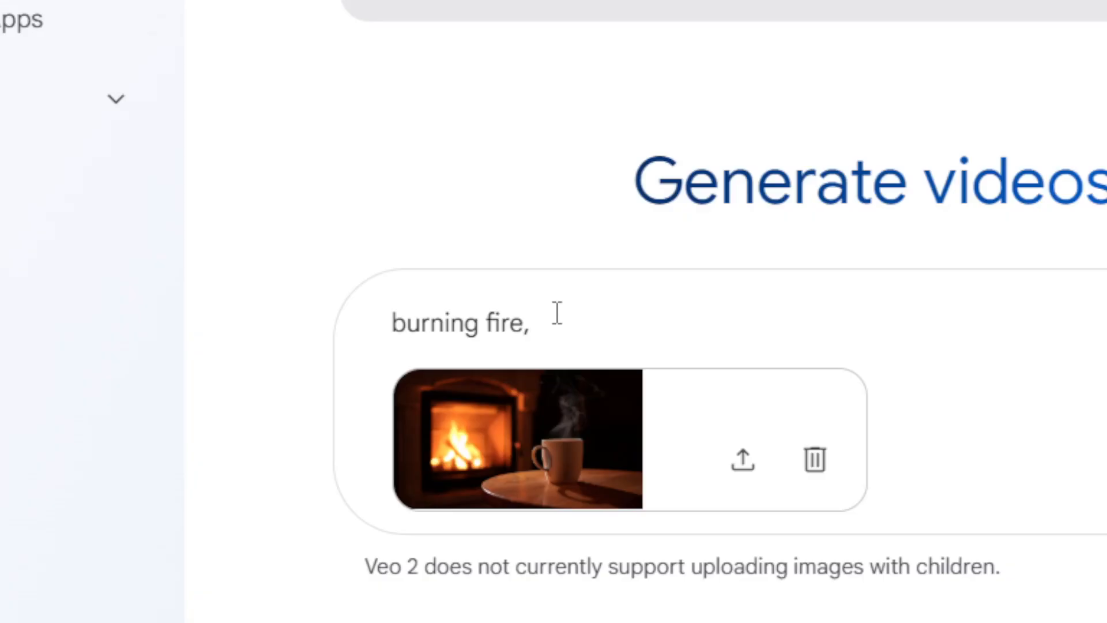
{"action": "type", "text": "steam comin"}
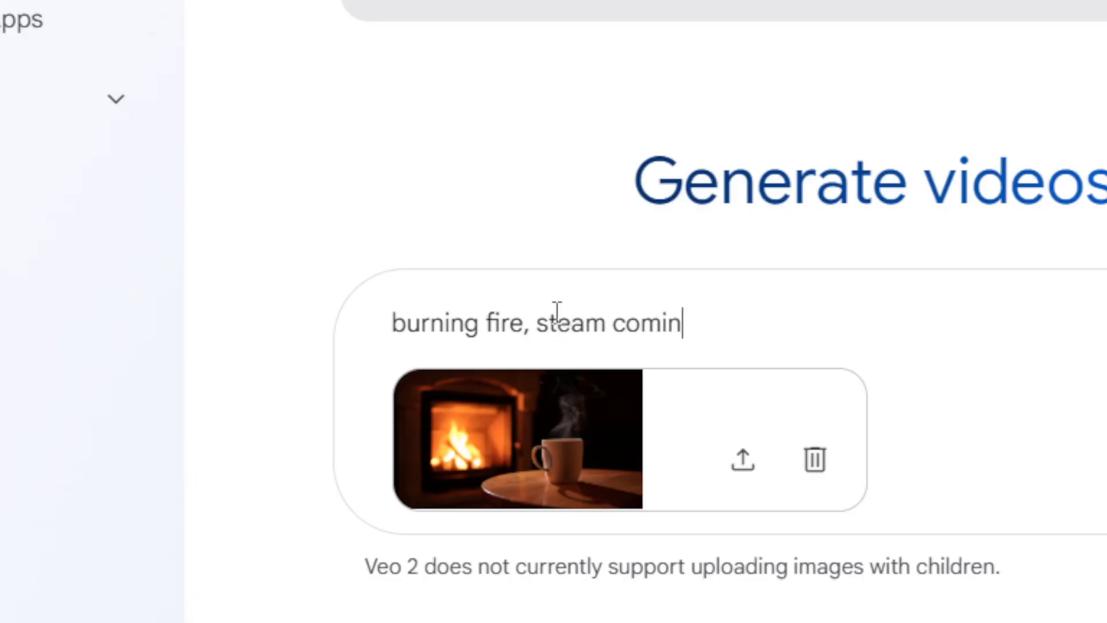
{"action": "type", "text": "g out from the"}
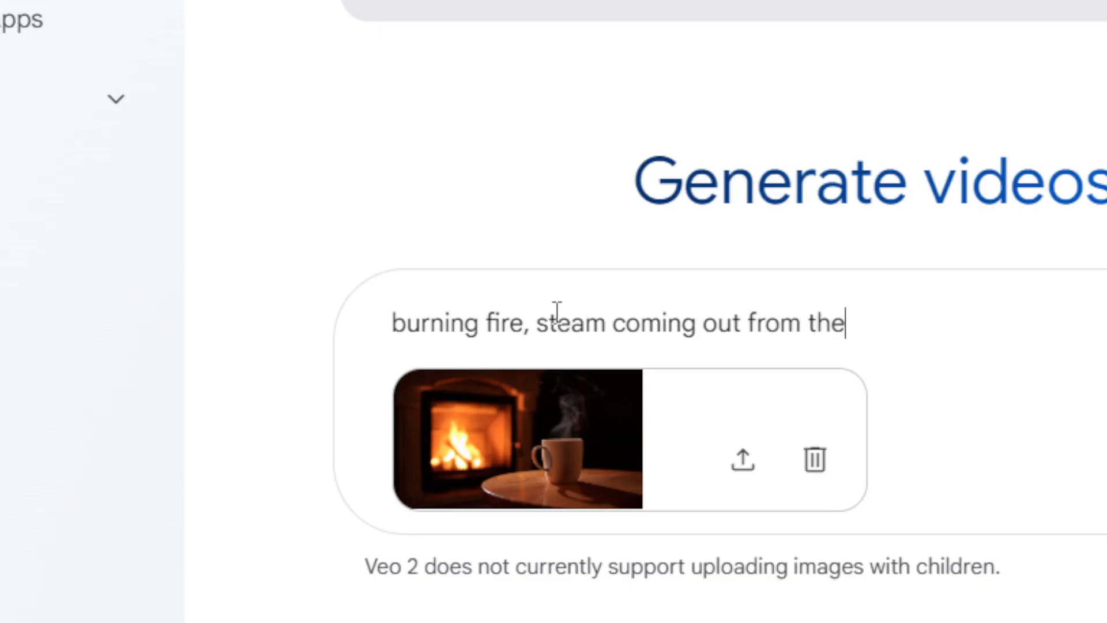
{"action": "type", "text": "mug,"}
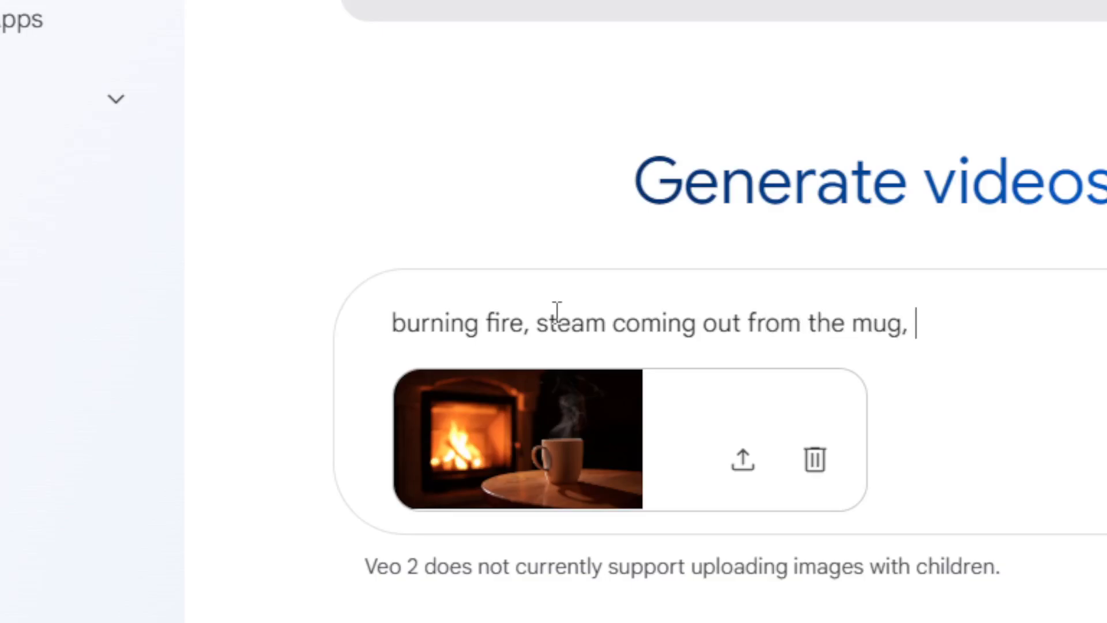
{"action": "type", "text": "static camera"}
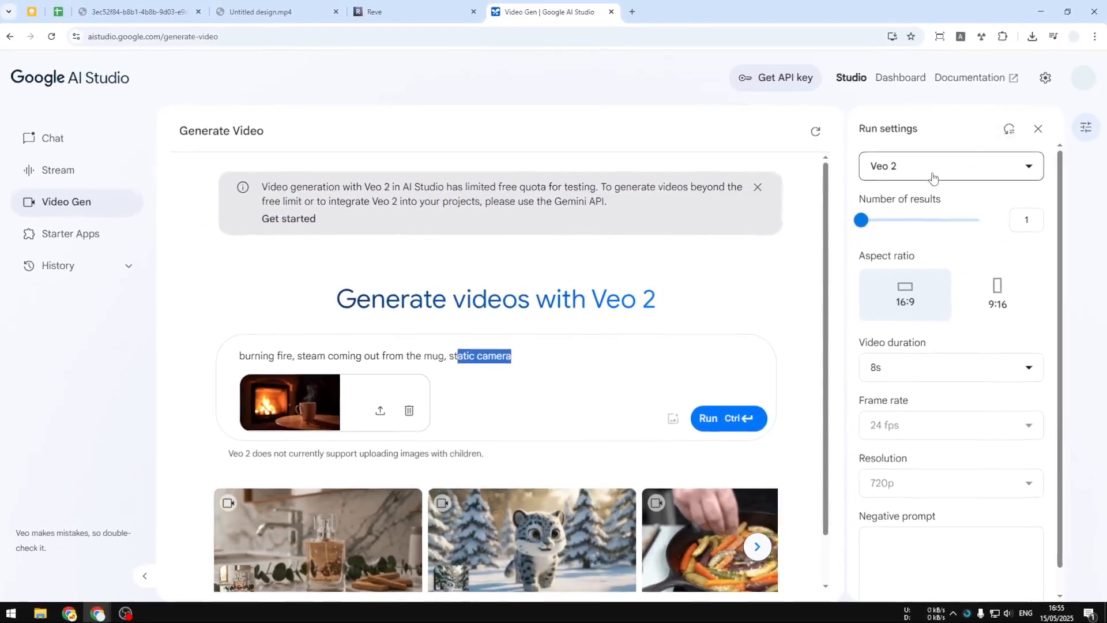
- Set an 8s duration with 16:9 aspect ratio and run the video generation
{"action": "left_click", "coordinate": [949, 166]}
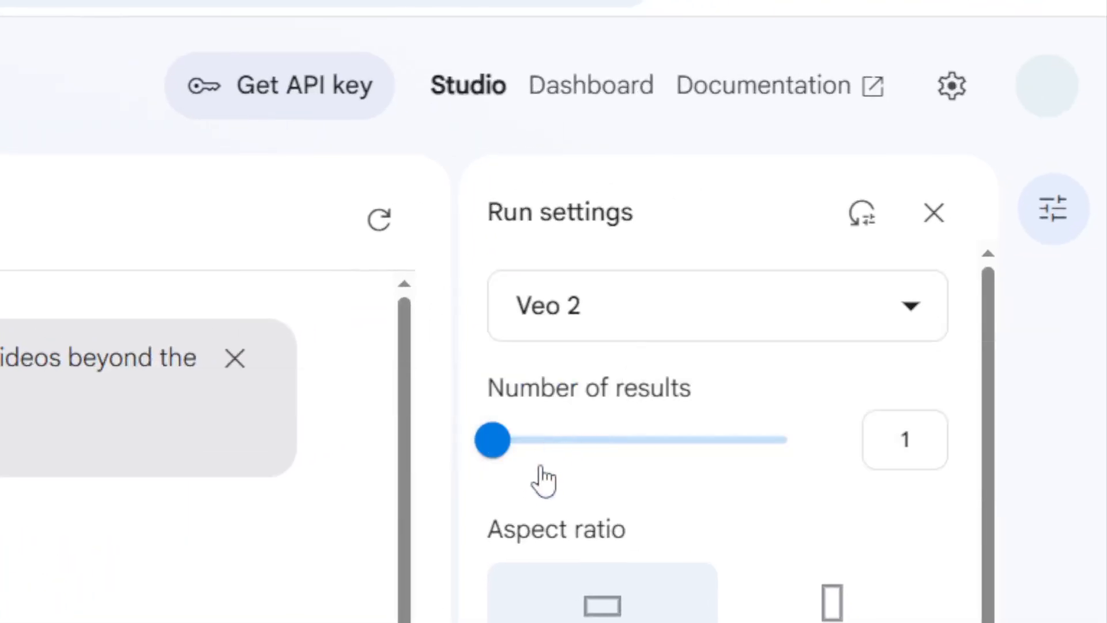
{"action": "scroll", "scroll_direction": "down", "scroll_amount": 3}
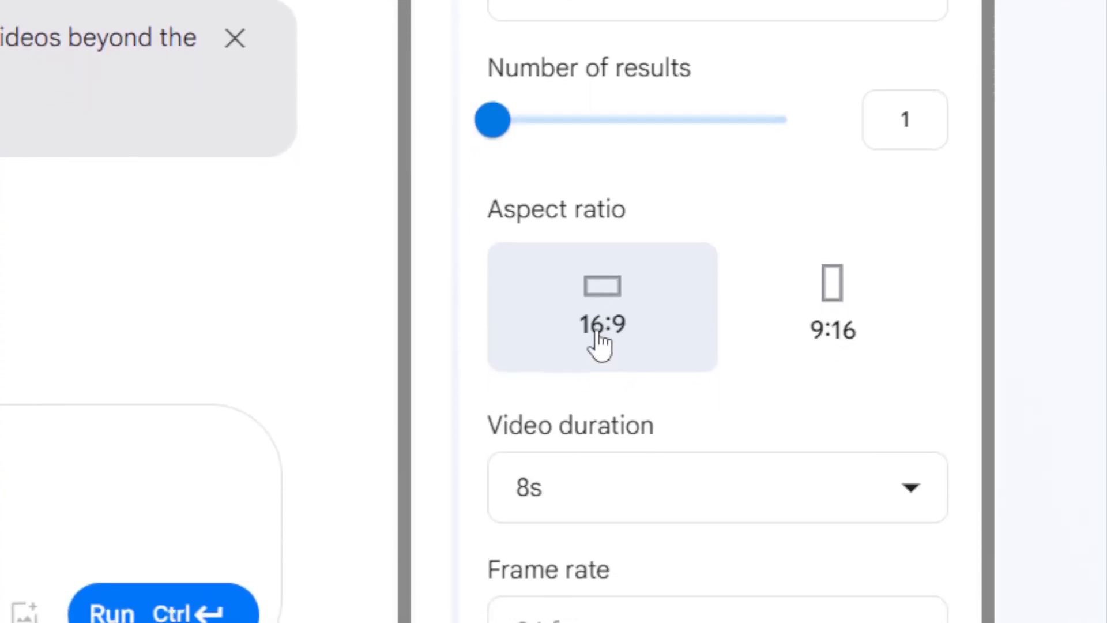
{"action": "scroll", "scroll_direction": "down", "scroll_amount": 3}
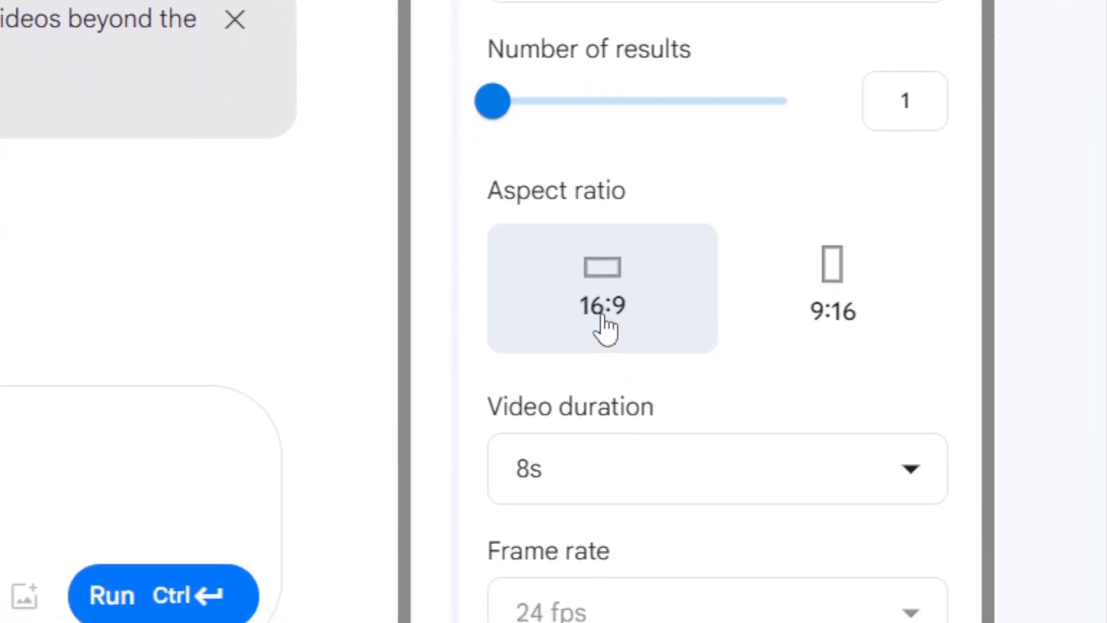
{"action": "left_click", "coordinate": [715, 469]}
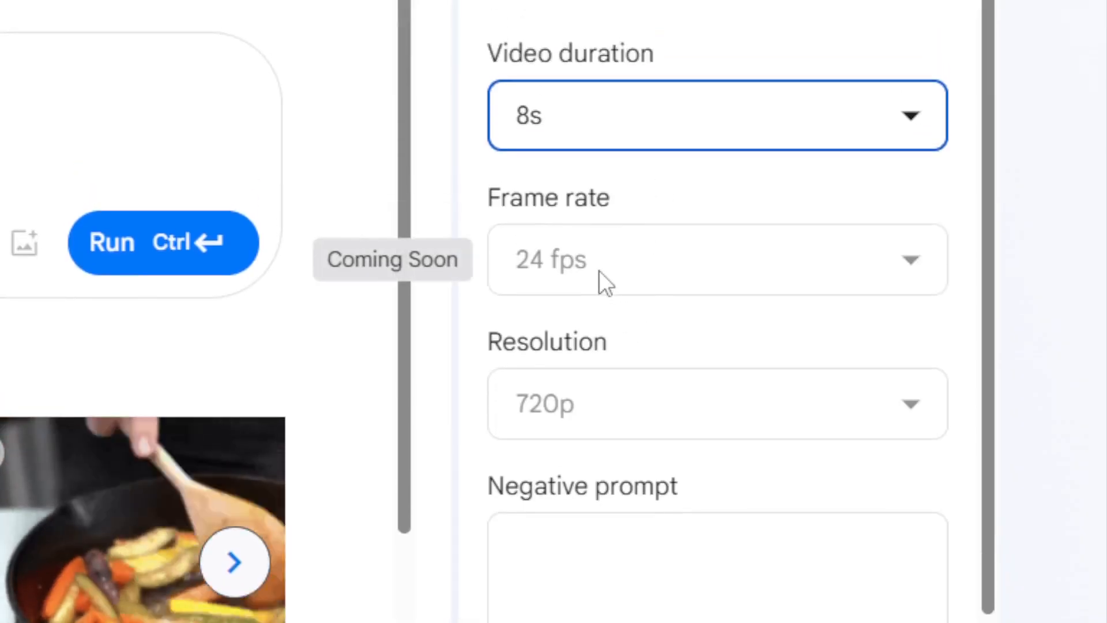
{"action": "mouse_move", "coordinate": [607, 392]}
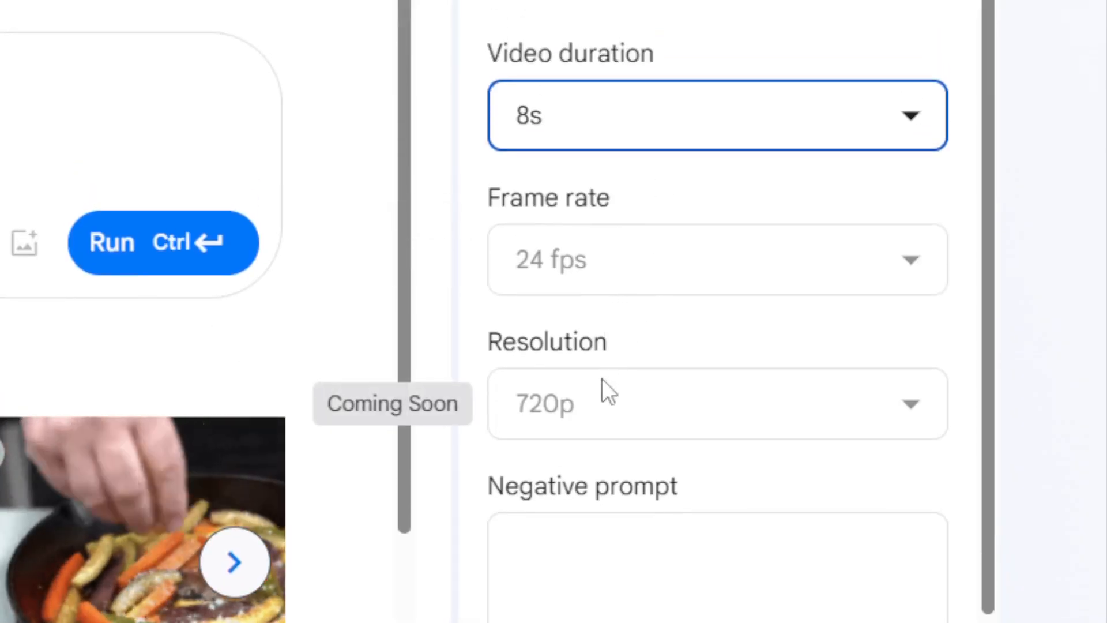
{"action": "left_click", "coordinate": [717, 568]}
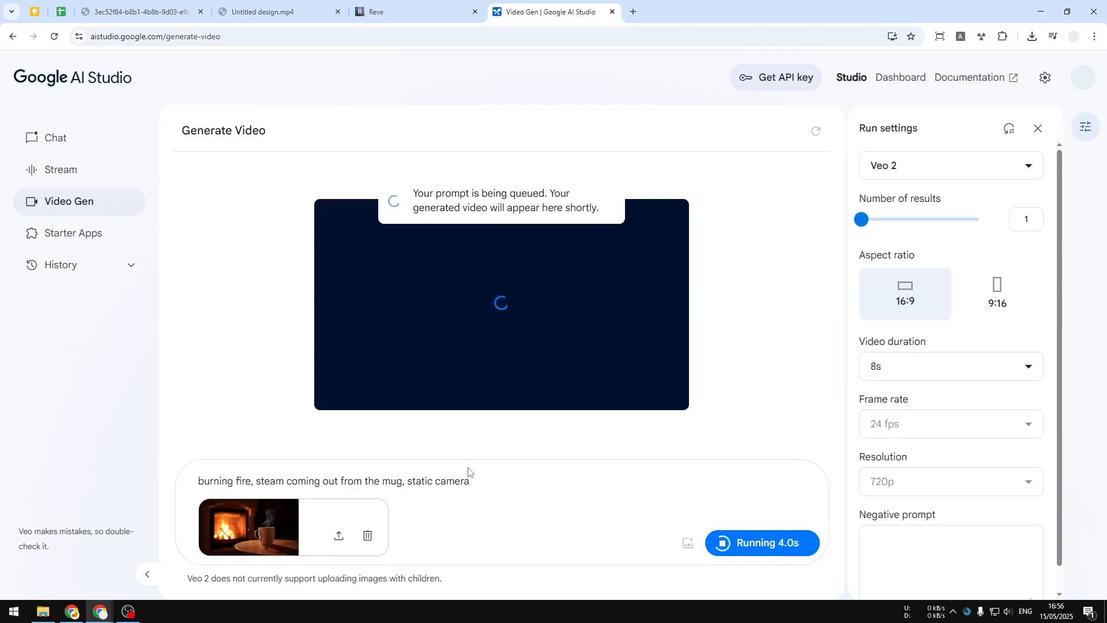
{"action": "mouse_move", "coordinate": [427, 278]}
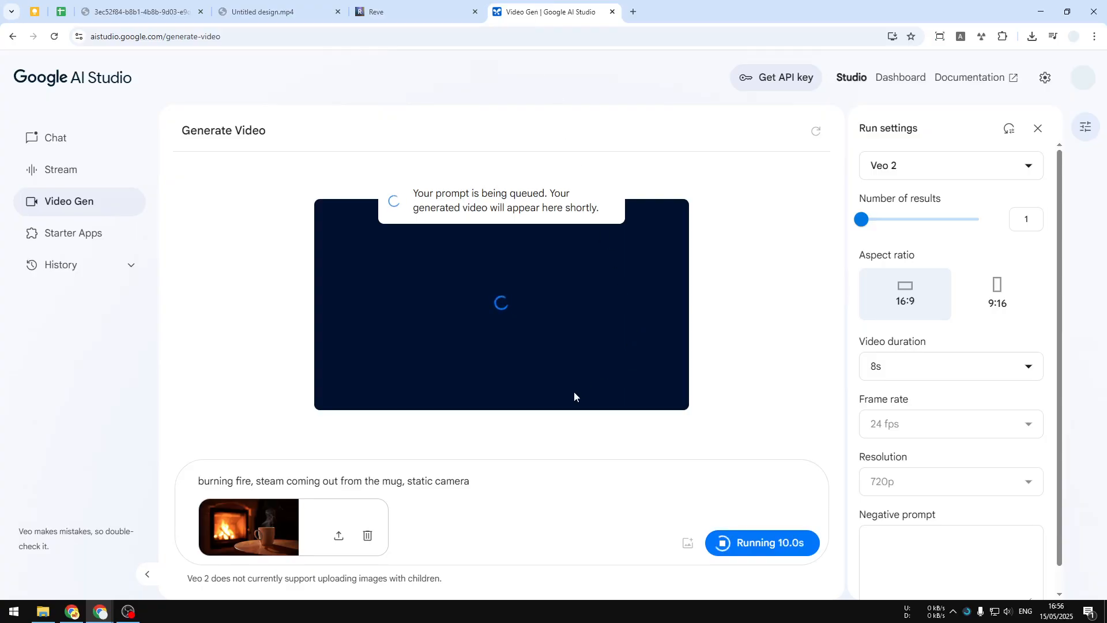
{"action": "mouse_move", "coordinate": [565, 443]}
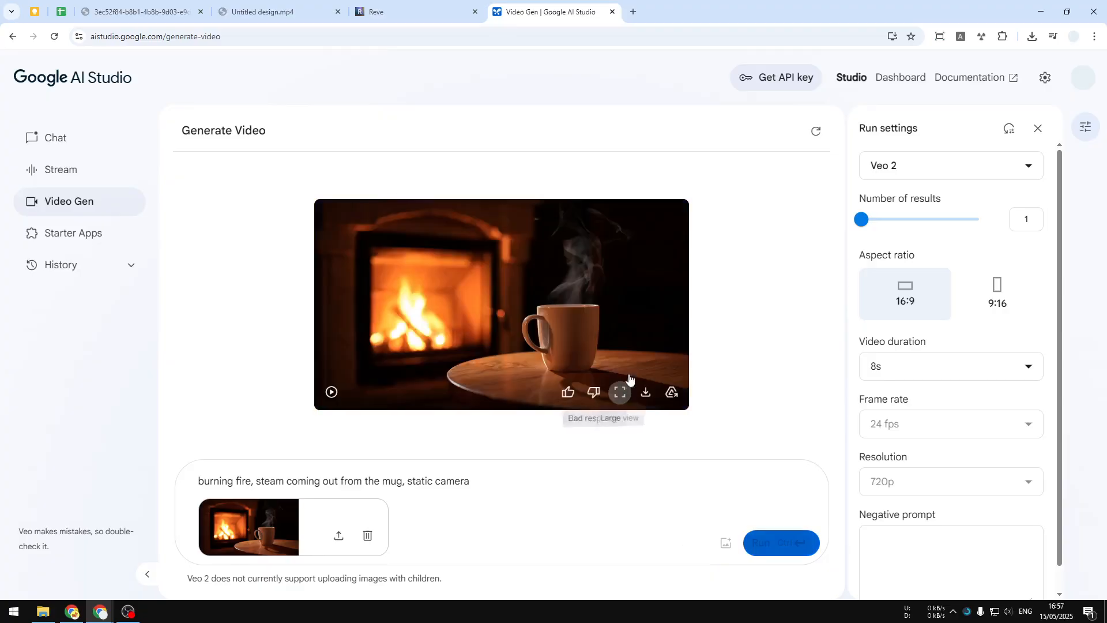
- Play the 8-second clip, download it as Generated video 1.mp4, and open a new tab
{"action": "left_click", "coordinate": [620, 392]}
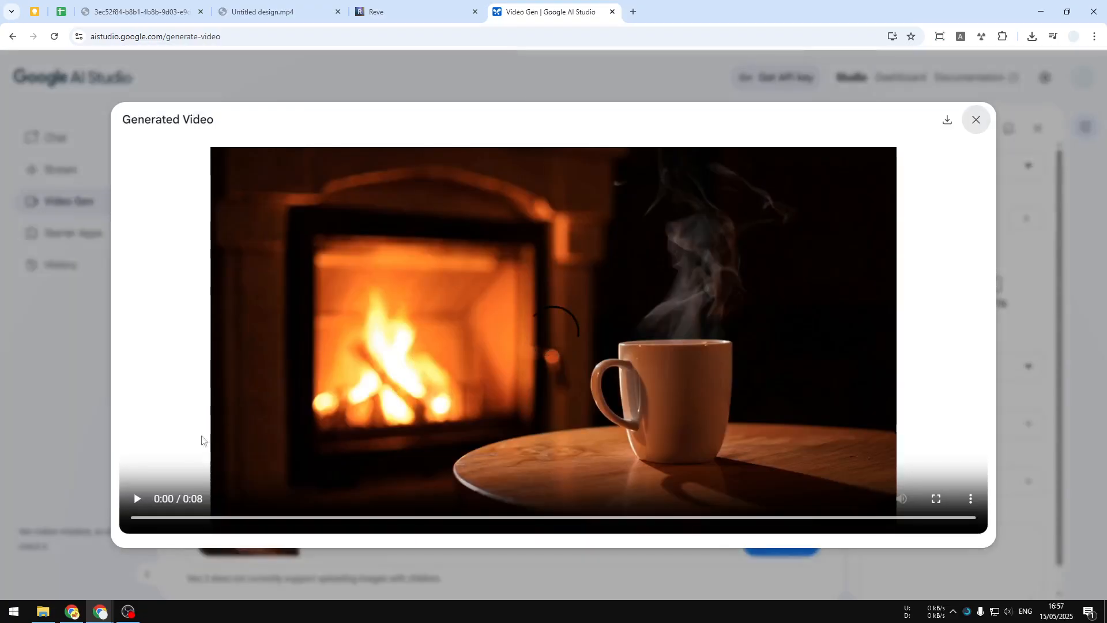
{"action": "left_click", "coordinate": [136, 498]}
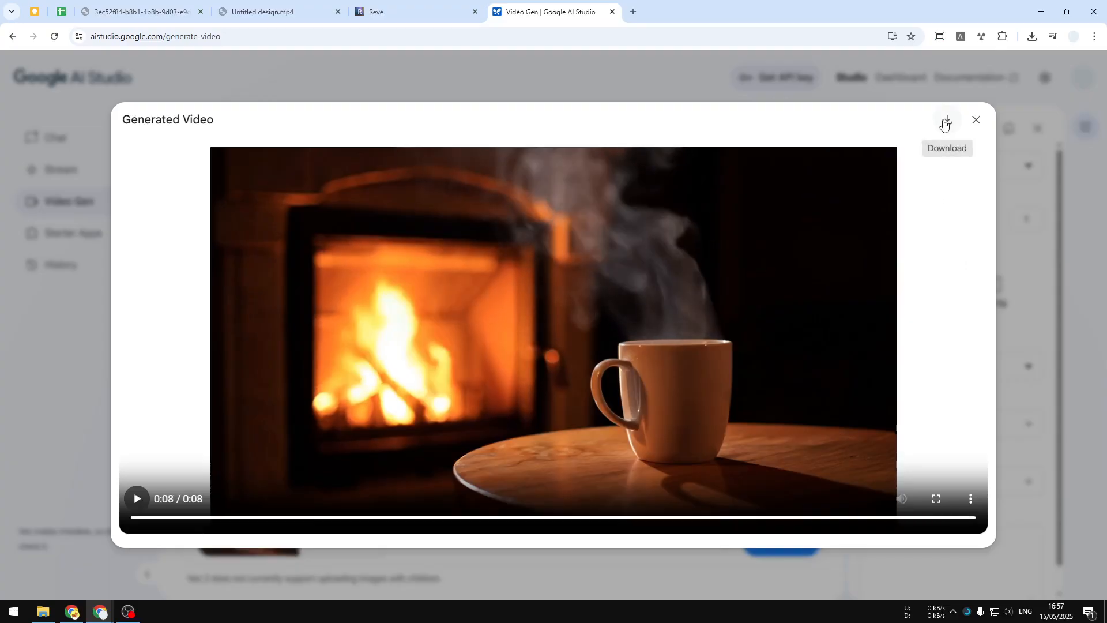
{"action": "left_click", "coordinate": [945, 121]}
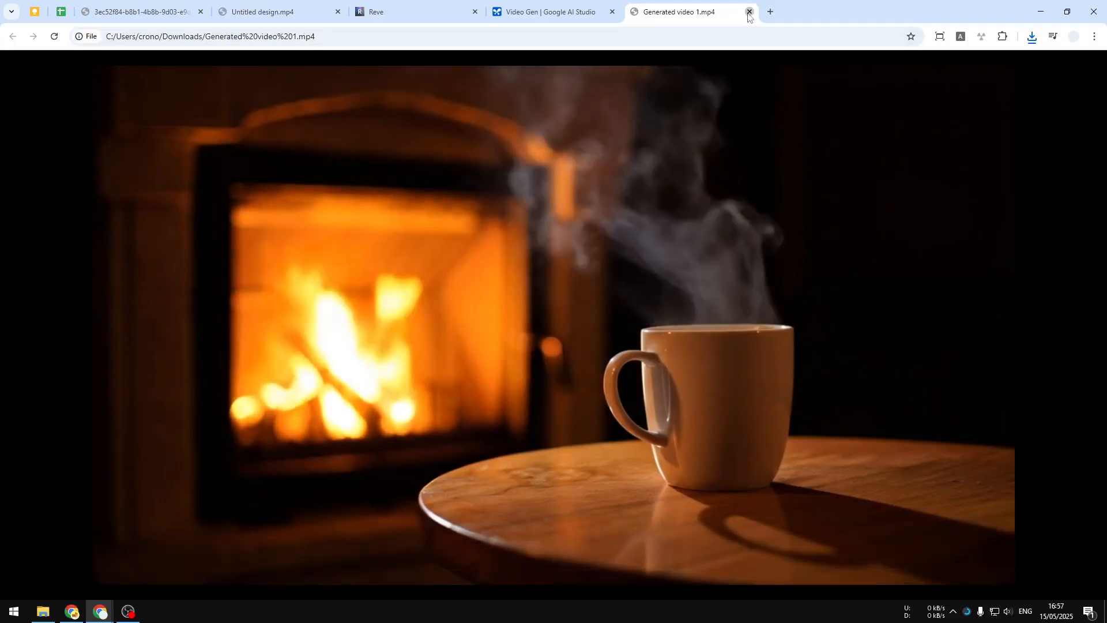
{"action": "left_click", "coordinate": [749, 11]}
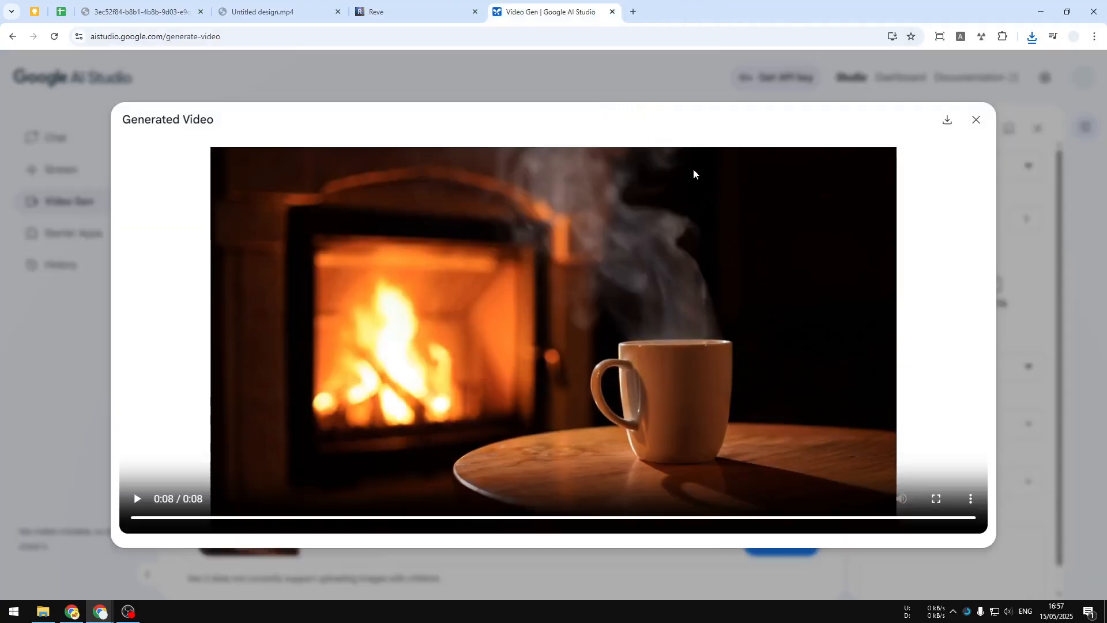
{"action": "mouse_move", "coordinate": [614, 245]}
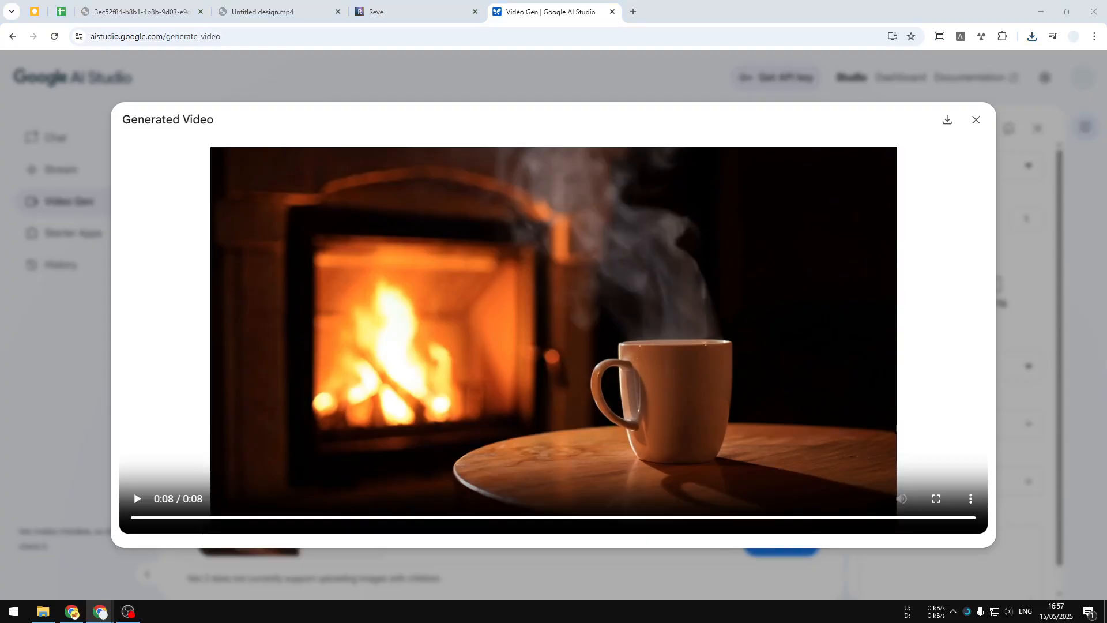
{"action": "left_click", "coordinate": [690, 11]}
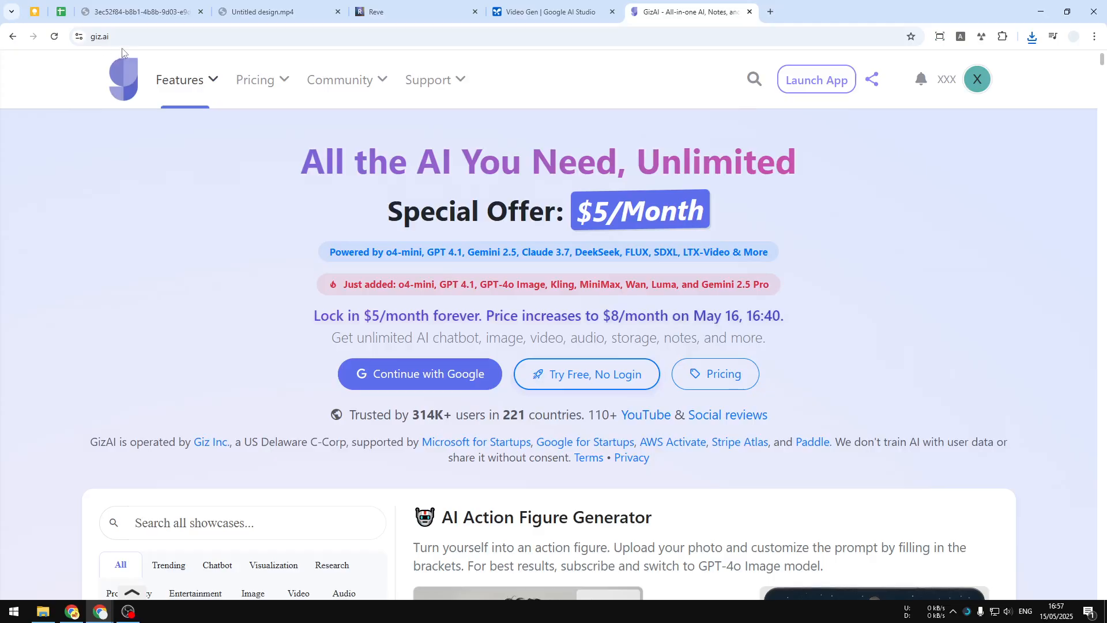
{"action": "mouse_move", "coordinate": [837, 255]}
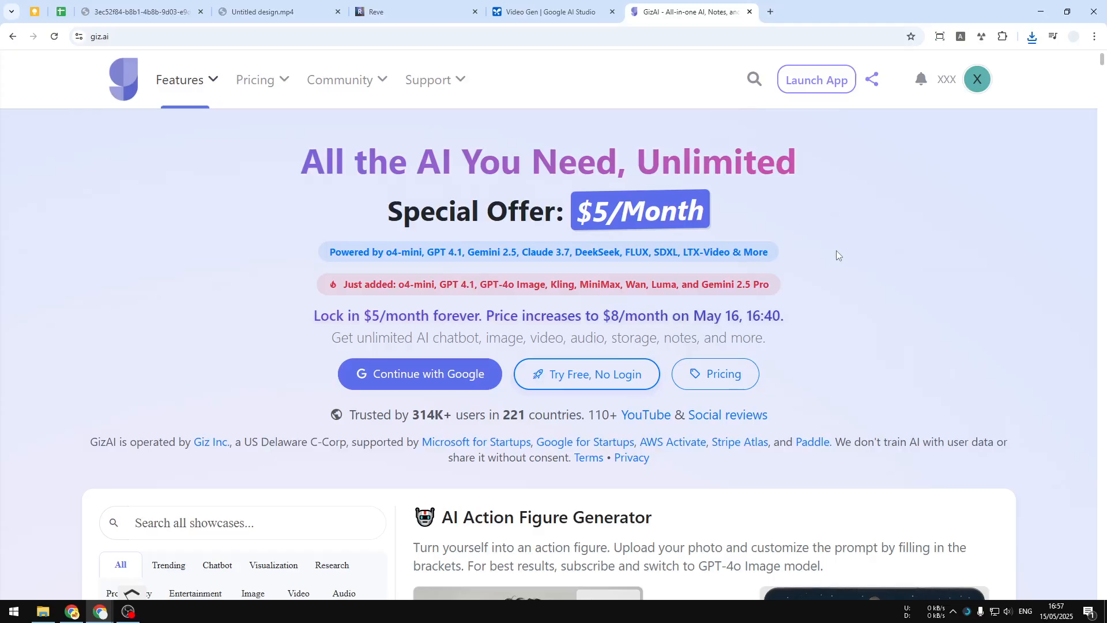
{"action": "mouse_move", "coordinate": [774, 198]}
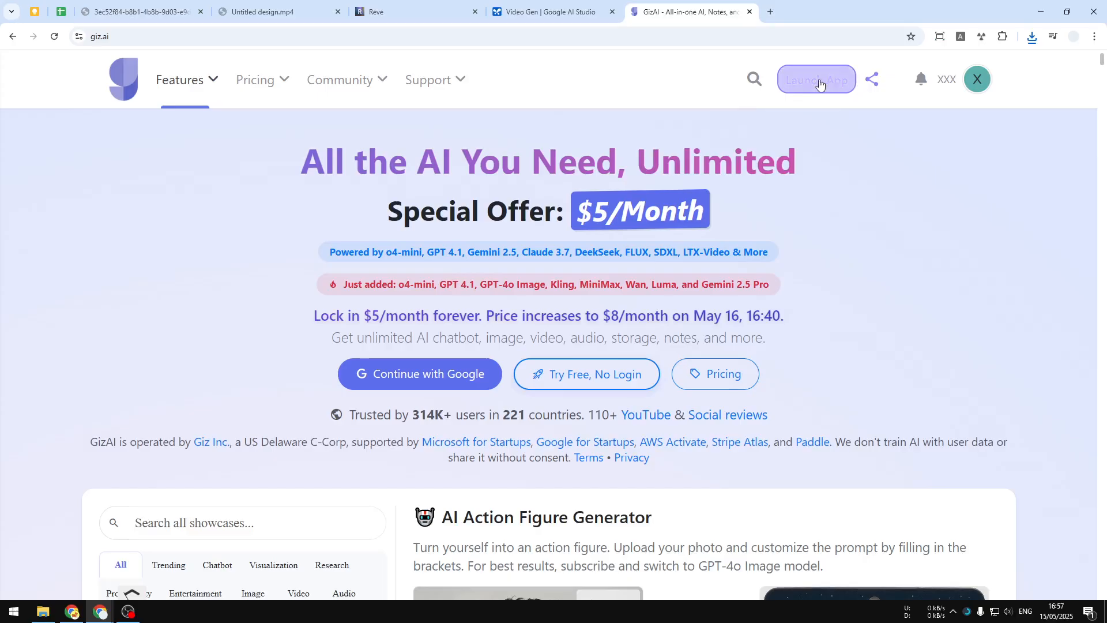
- Launch the GizAI app from giz.ai to reach its AI Chatbot page
{"action": "left_click", "coordinate": [815, 79]}
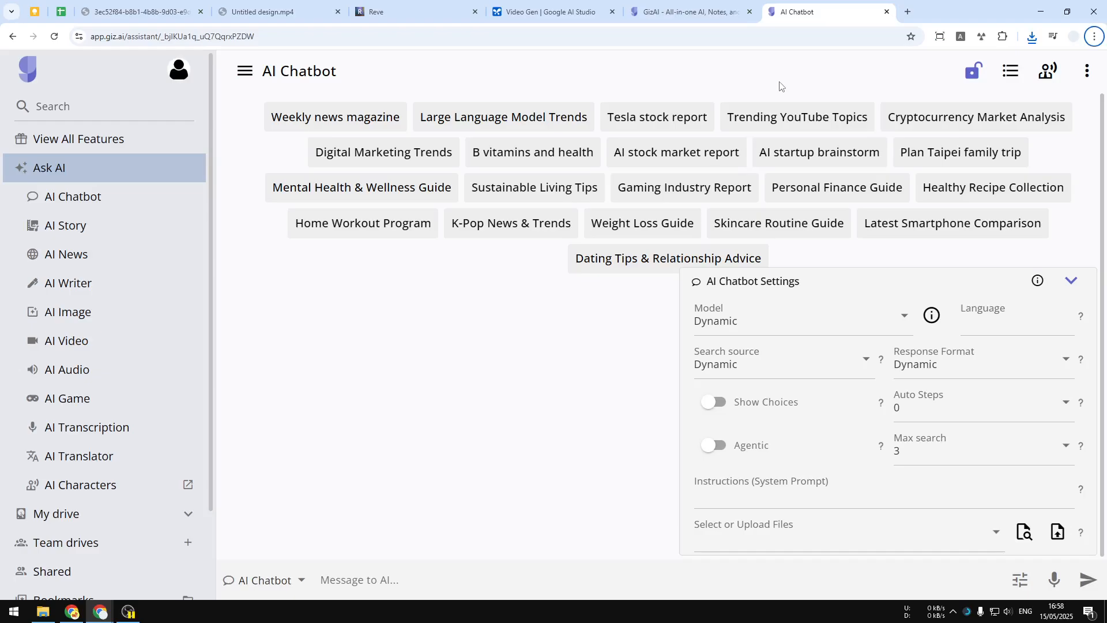
{"action": "mouse_move", "coordinate": [312, 470]}
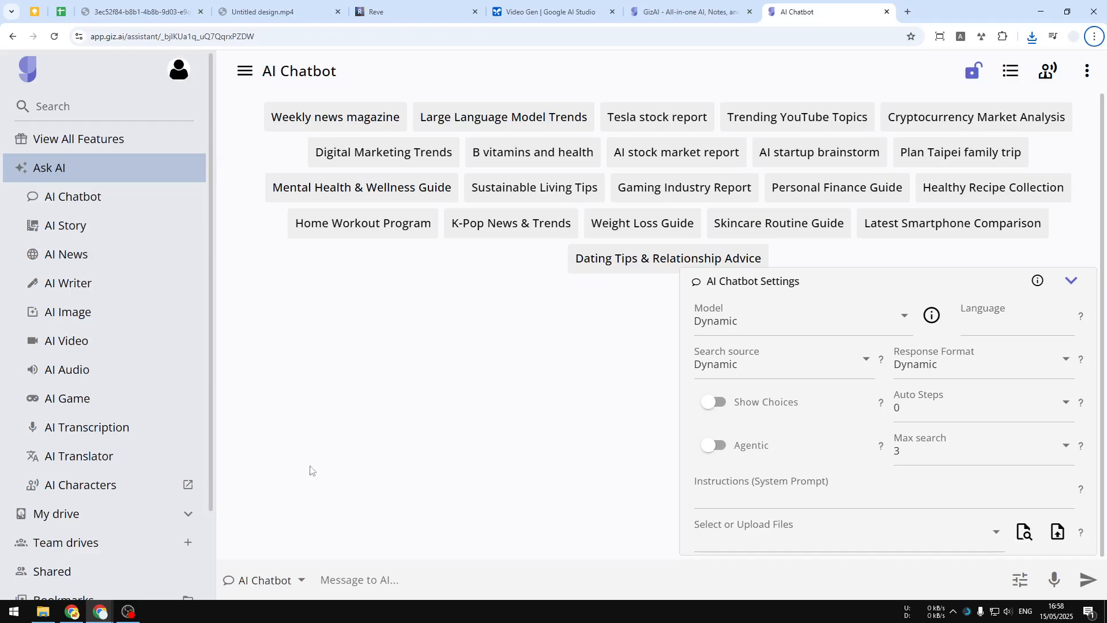
- Switch GizAI to AI Audio and submit the prompt 'fireplace' with Stable Audio
{"action": "left_click", "coordinate": [264, 580]}
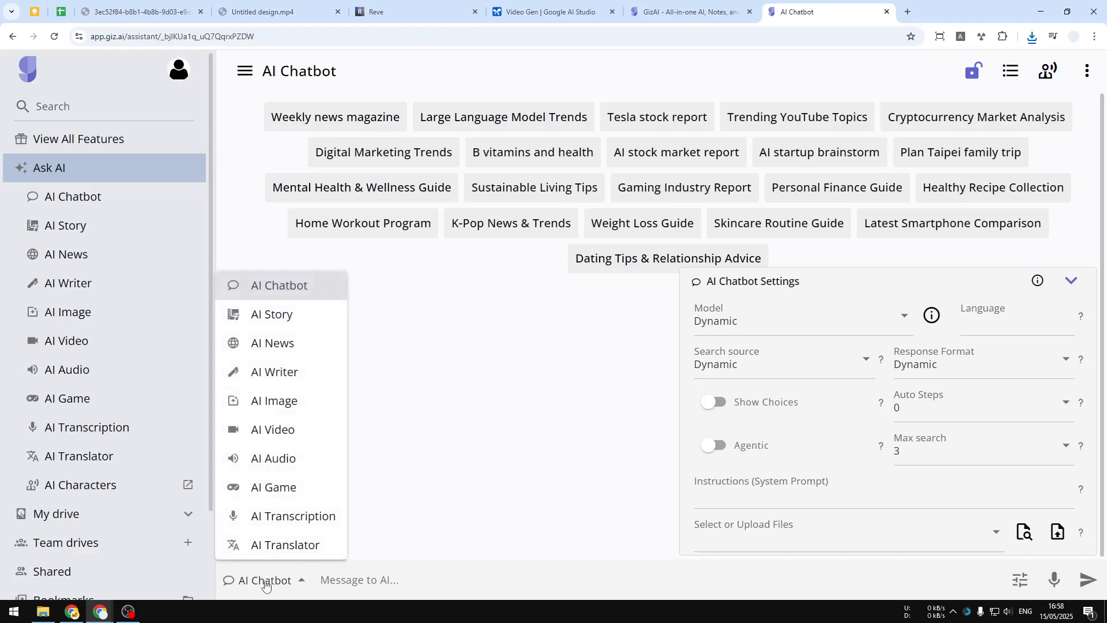
{"action": "left_click", "coordinate": [273, 457]}
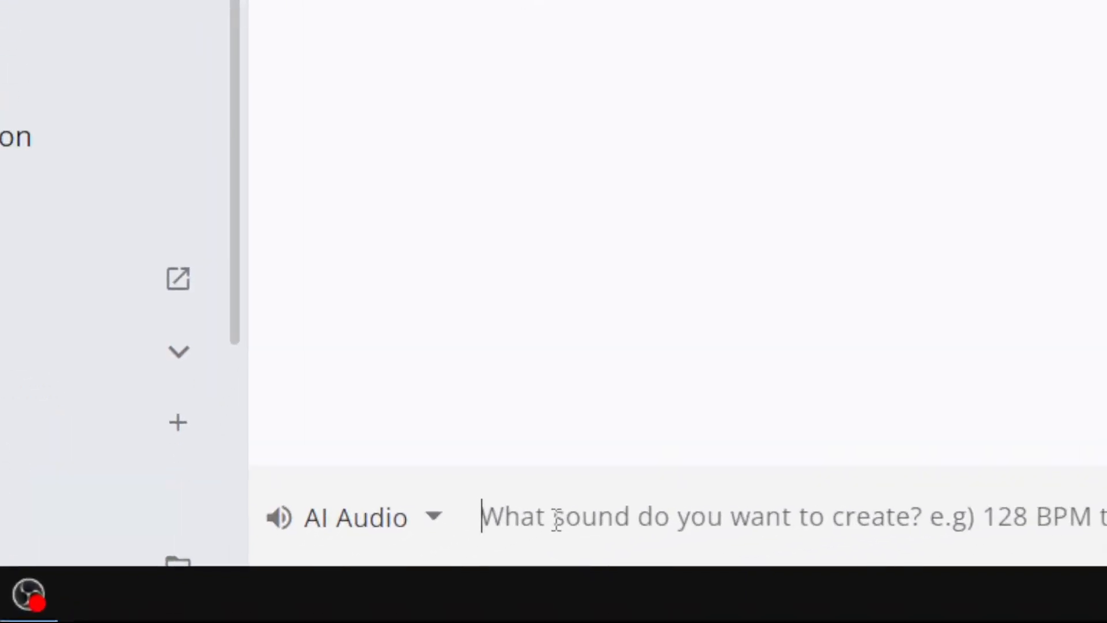
{"action": "type", "text": "fire"}
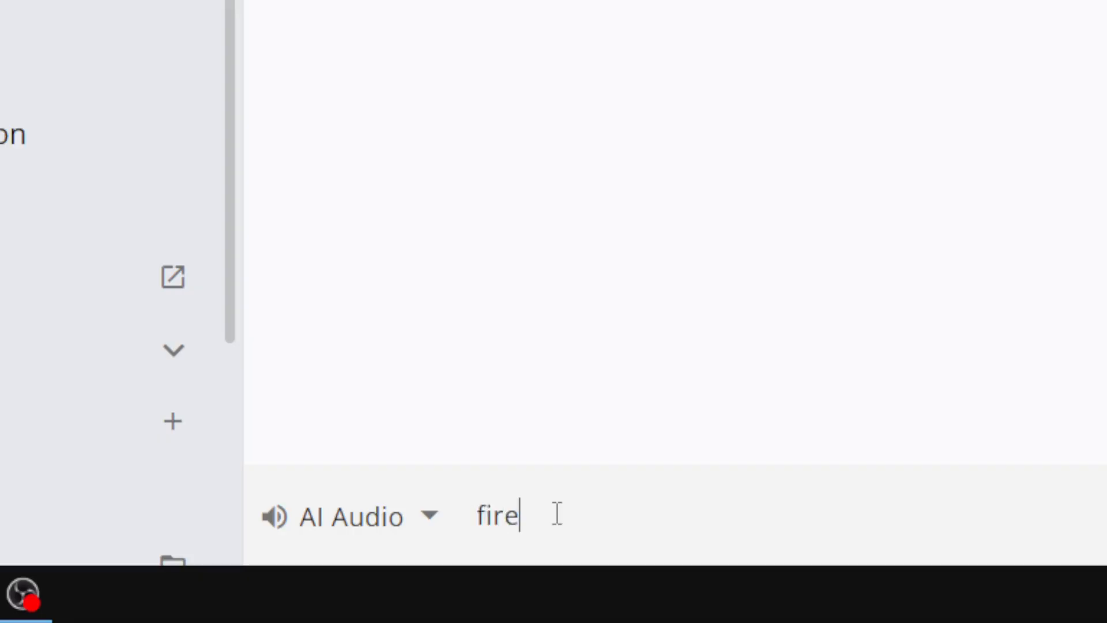
{"action": "type", "text": "place"}
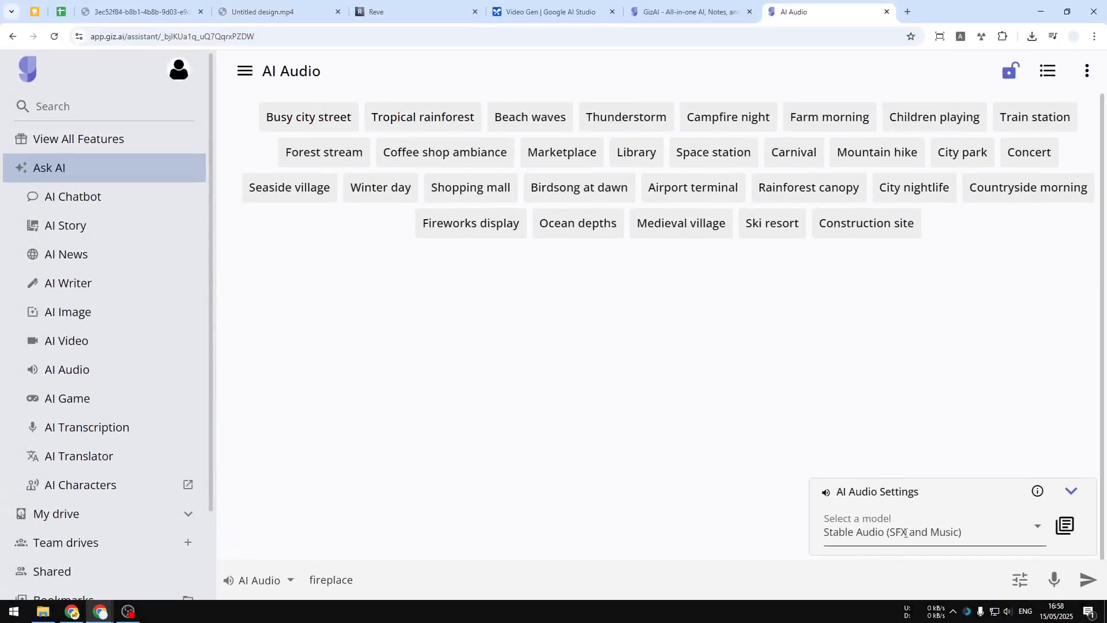
{"action": "left_click", "coordinate": [932, 532]}
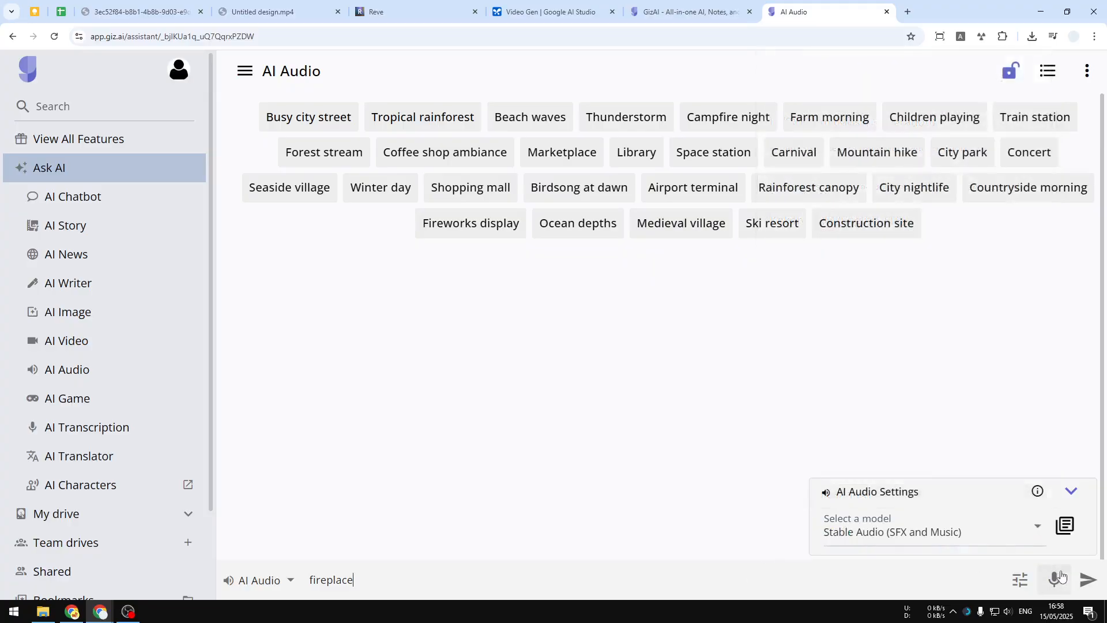
{"action": "left_click", "coordinate": [1089, 580]}
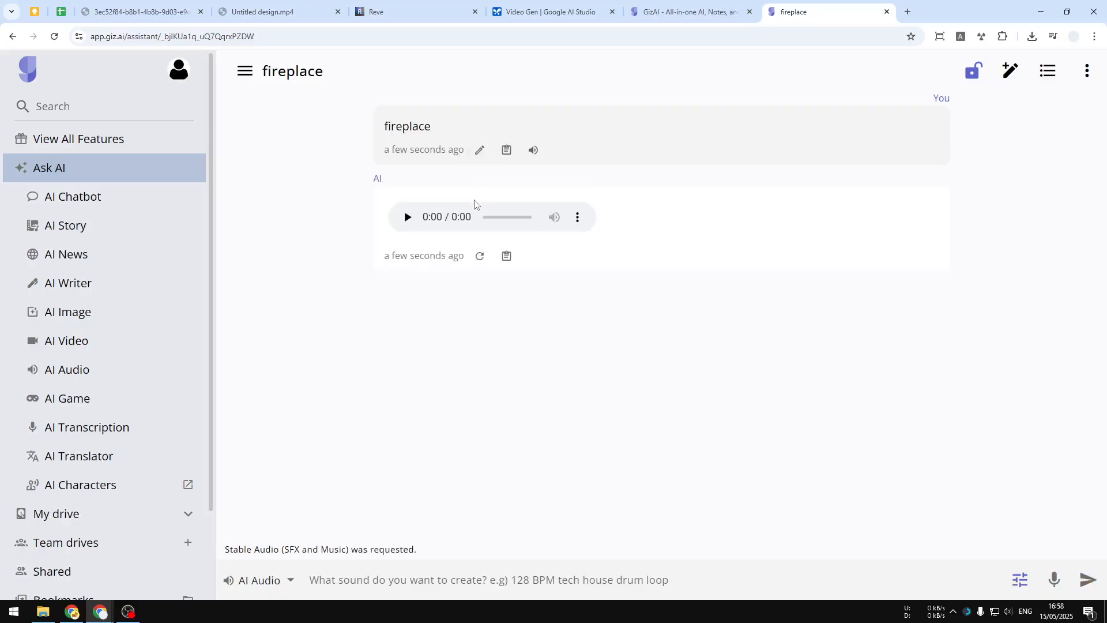
- Preview the 30-second fireplace sound briefly, then open Canva in a new tab
{"action": "left_click", "coordinate": [406, 216]}
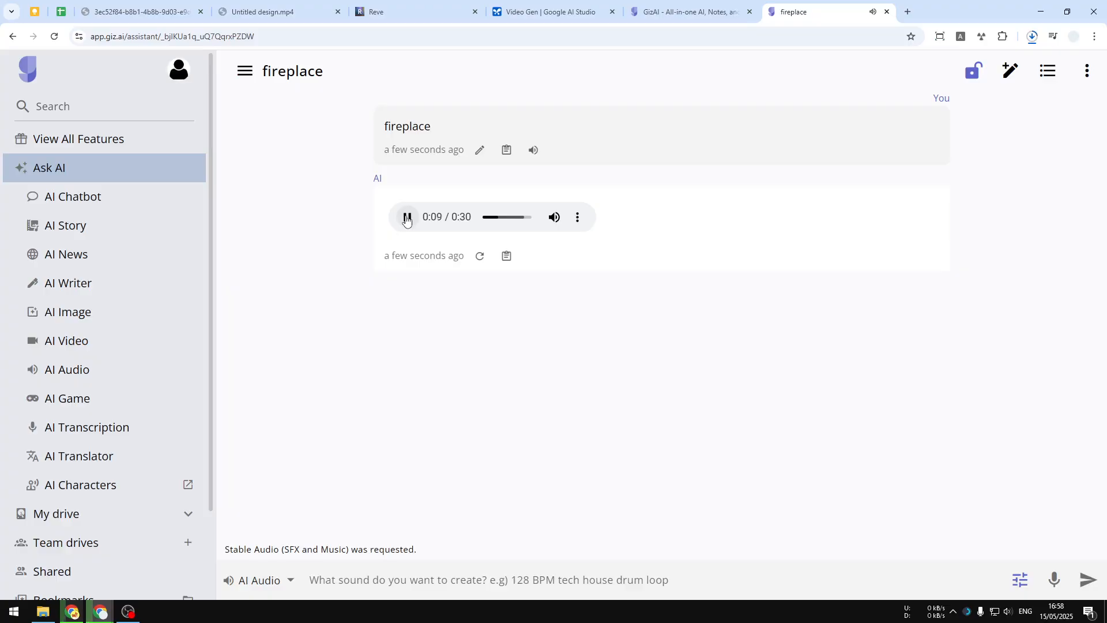
{"action": "left_click", "coordinate": [407, 217]}
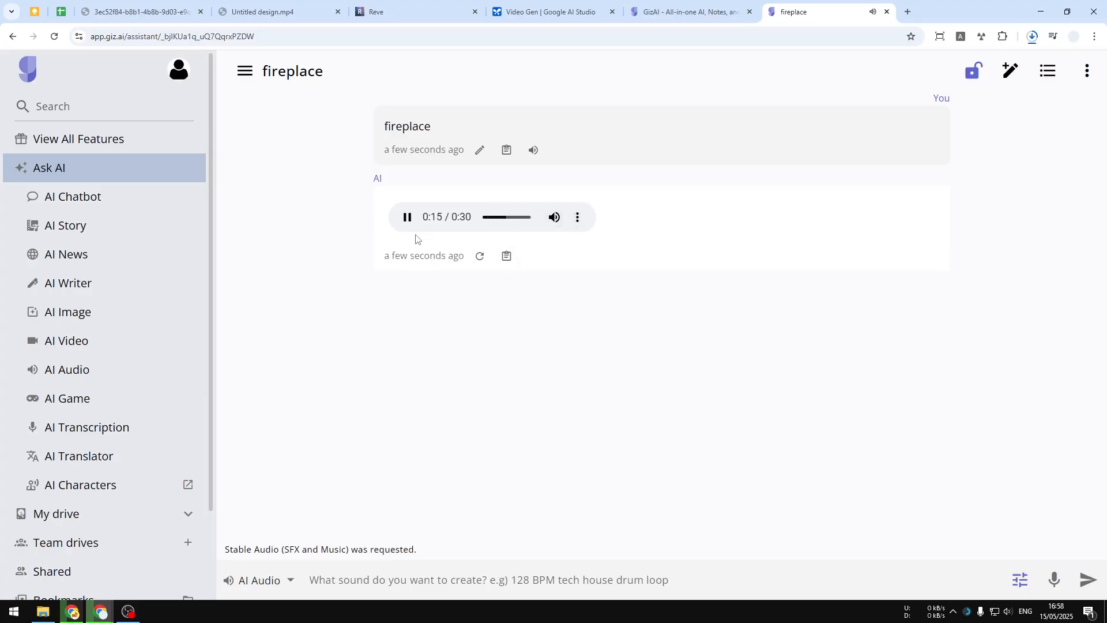
{"action": "left_click", "coordinate": [406, 216]}
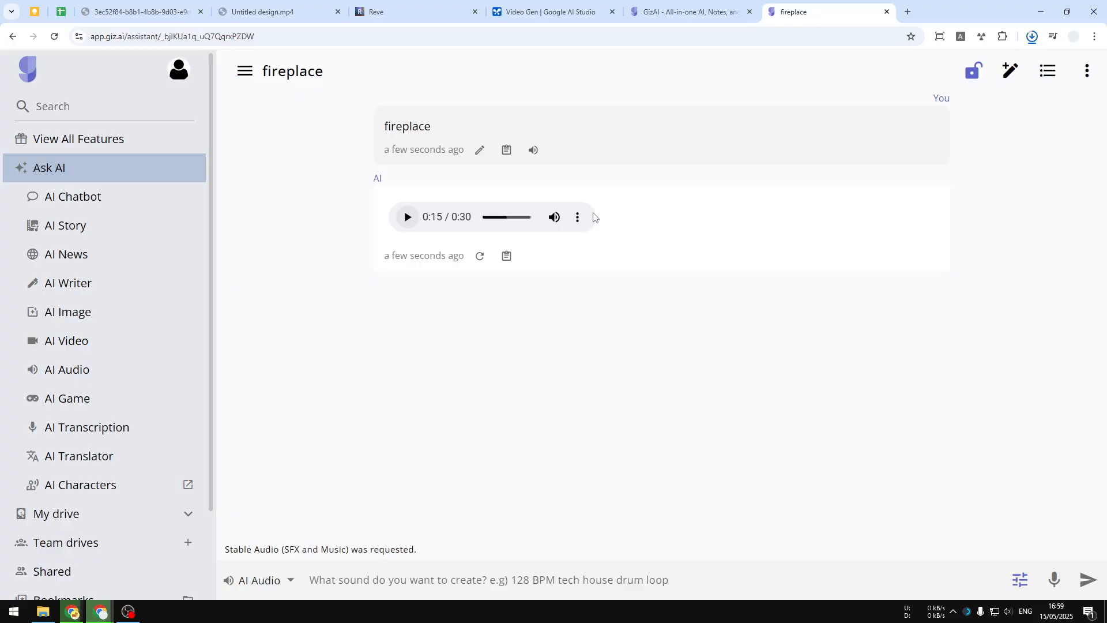
{"action": "left_click", "coordinate": [1031, 36]}
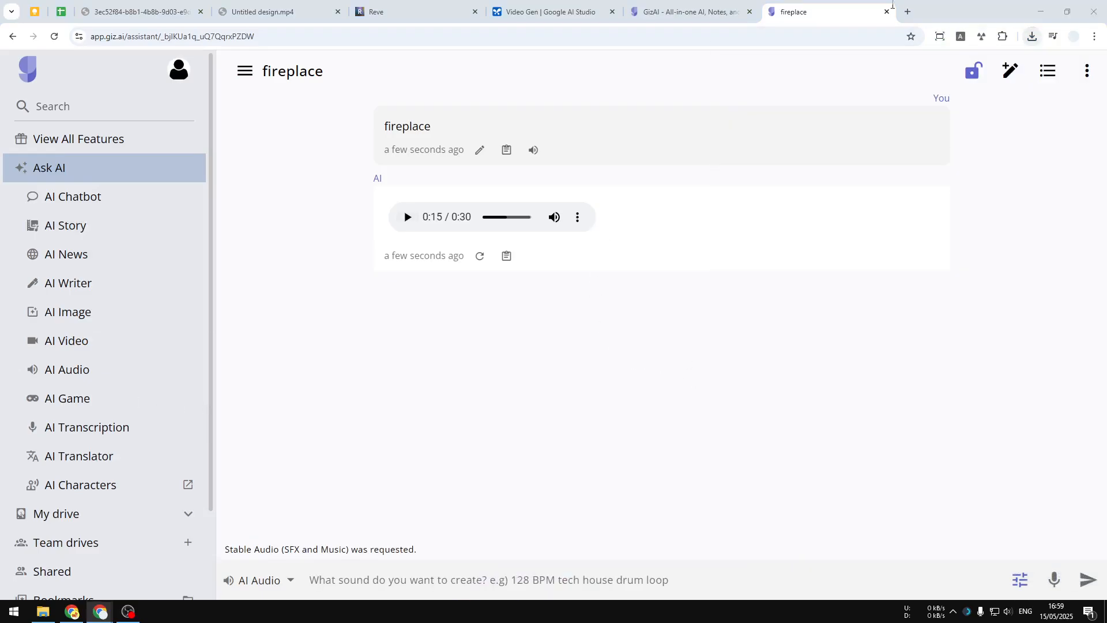
{"action": "left_click", "coordinate": [907, 12]}
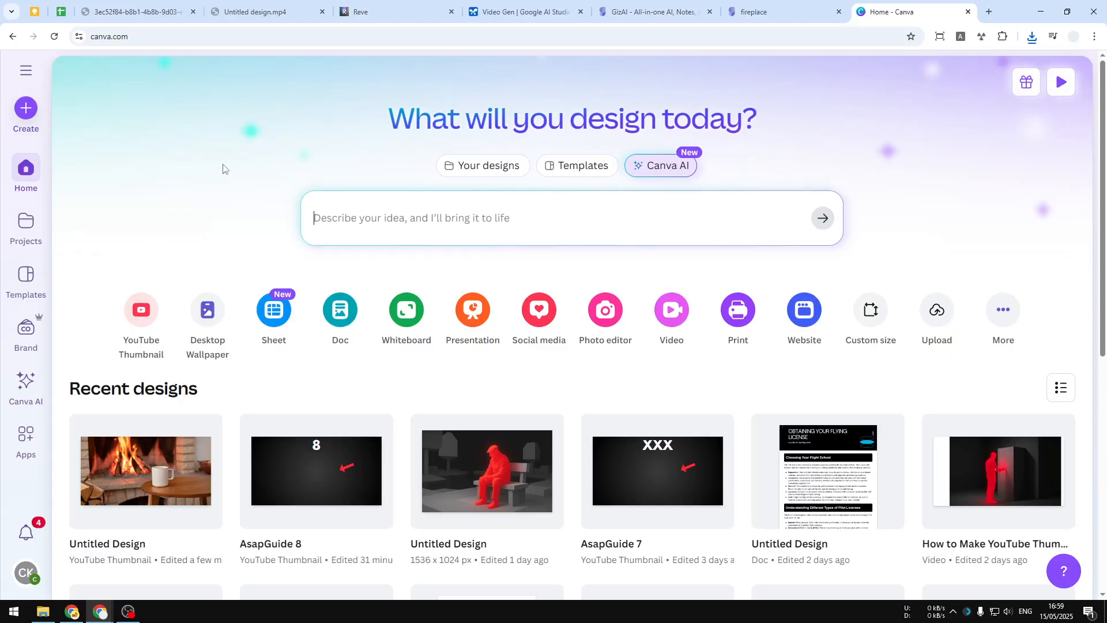
{"action": "mouse_move", "coordinate": [217, 163]}
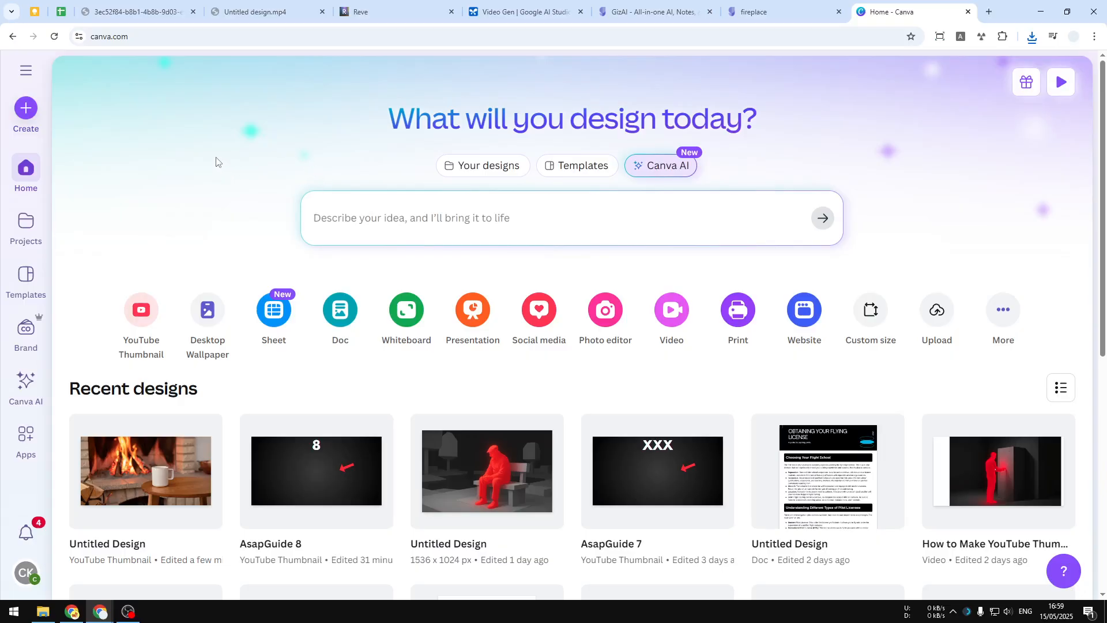
- Return to the Canva home page and create a 1280 × 720 YouTube Thumbnail design
{"action": "left_click", "coordinate": [782, 11]}
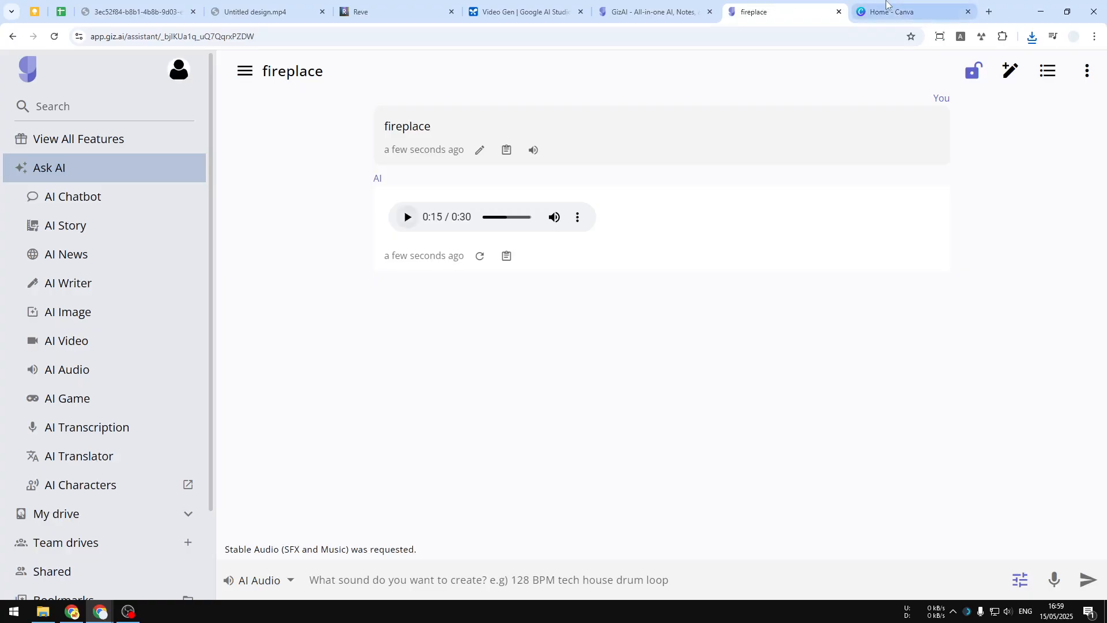
{"action": "left_click", "coordinate": [893, 11]}
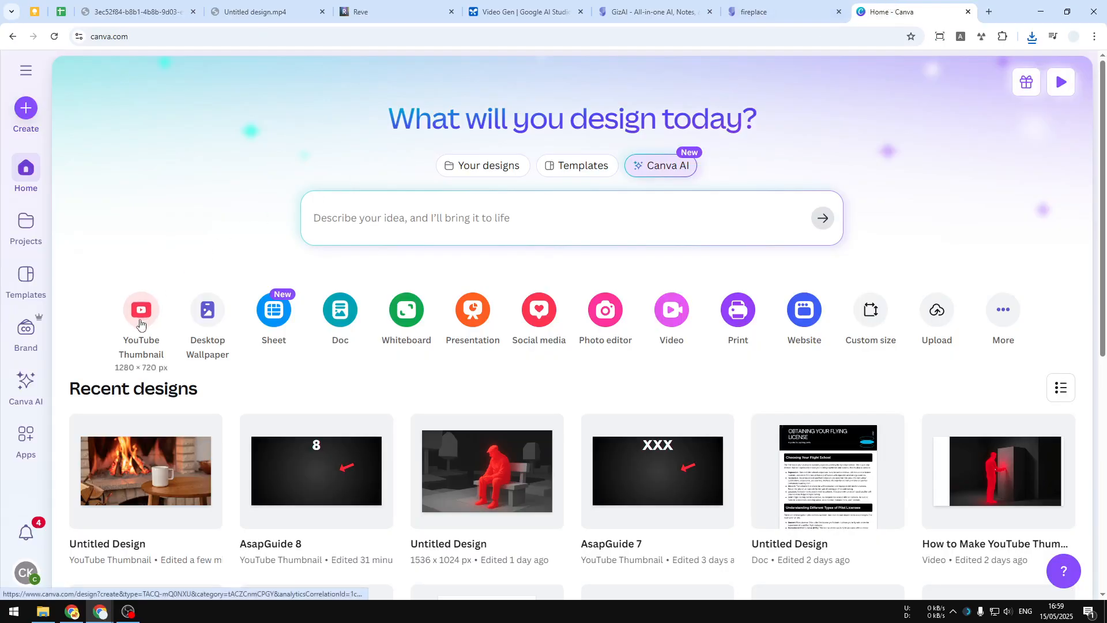
{"action": "left_click", "coordinate": [140, 310]}
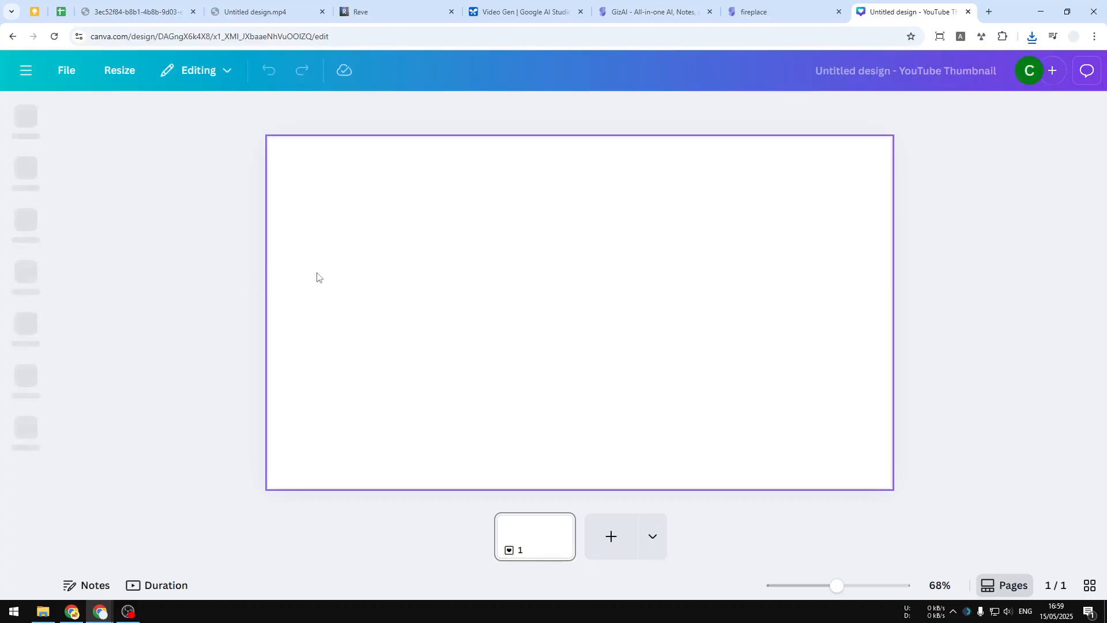
- Add the 8-second fireplace-and-steaming-mug clip from Uploads' Videos tab to the page
{"action": "left_click", "coordinate": [26, 120]}
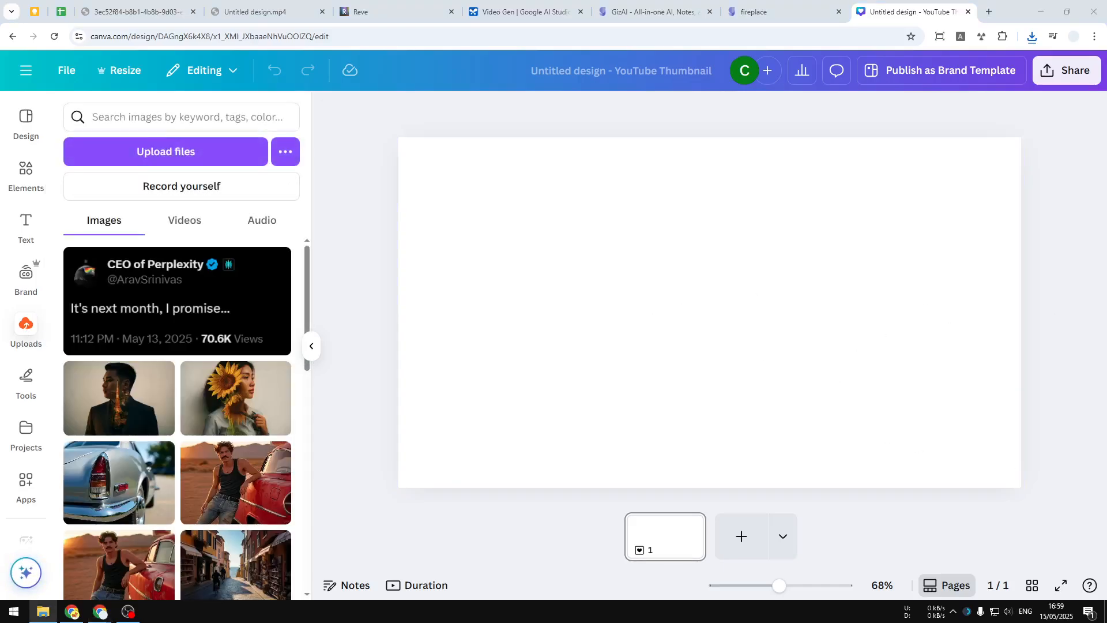
{"action": "mouse_move", "coordinate": [229, 339]}
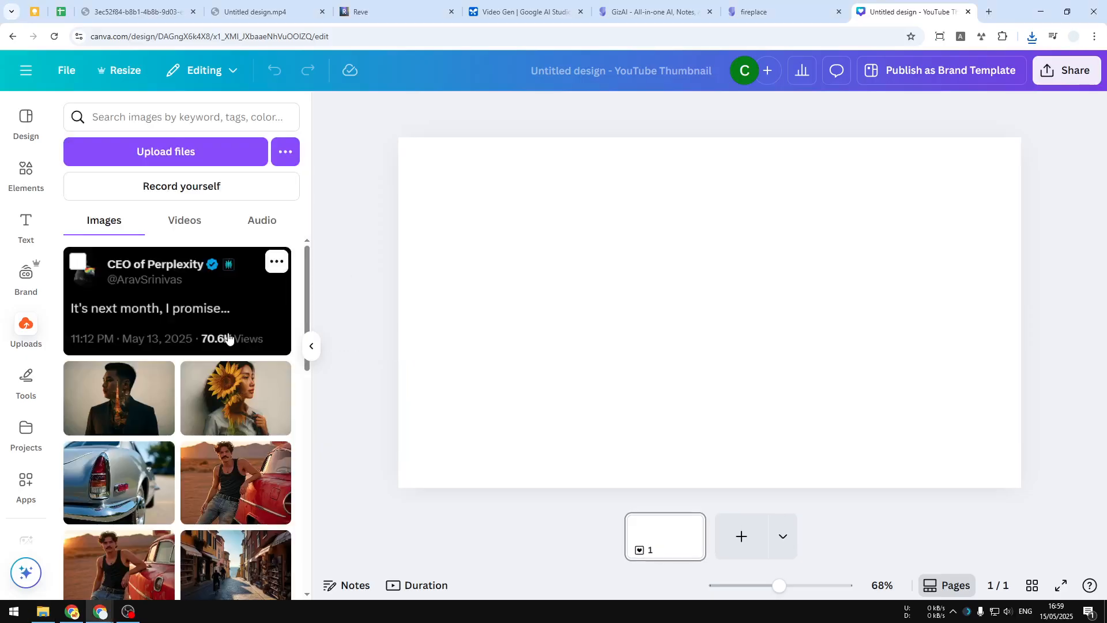
{"action": "left_click", "coordinate": [262, 219]}
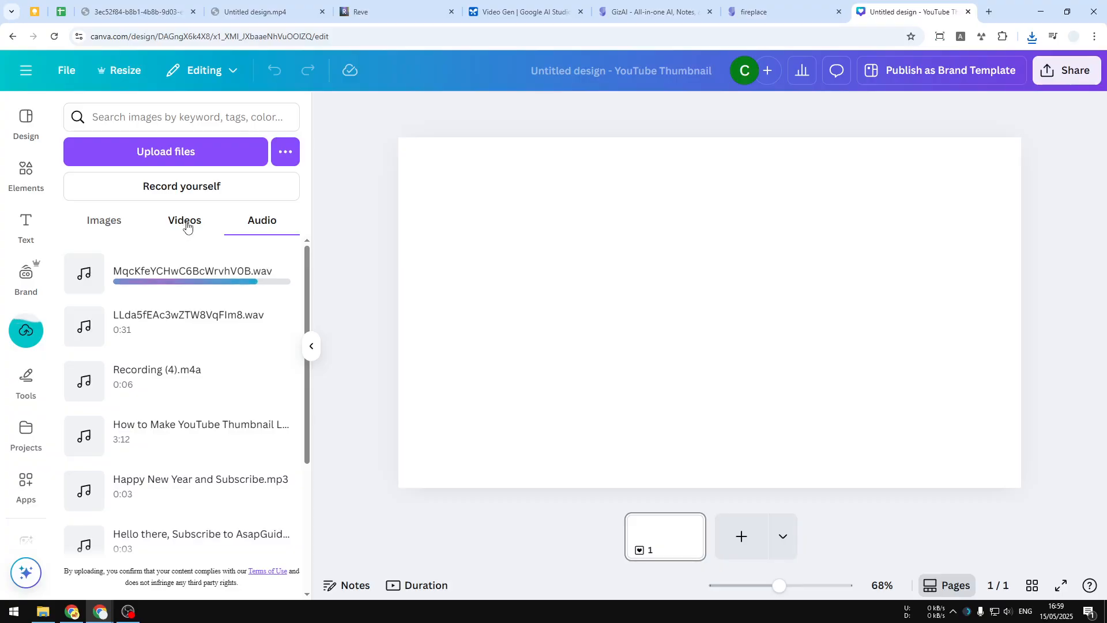
{"action": "left_click", "coordinate": [185, 220]}
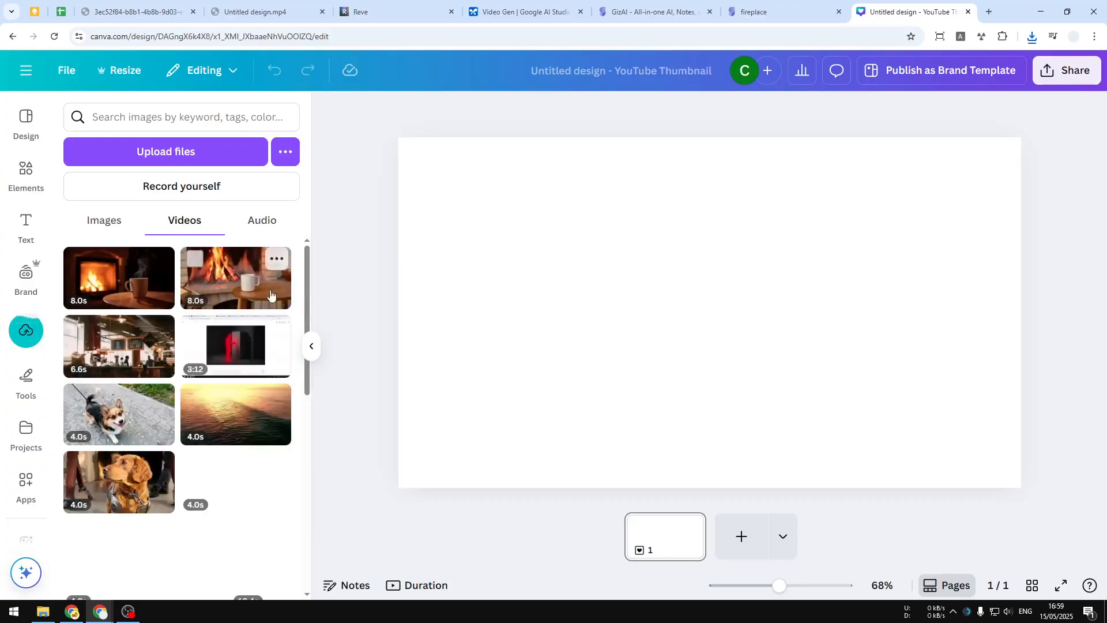
{"action": "scroll", "scroll_direction": "down", "scroll_amount": 3}
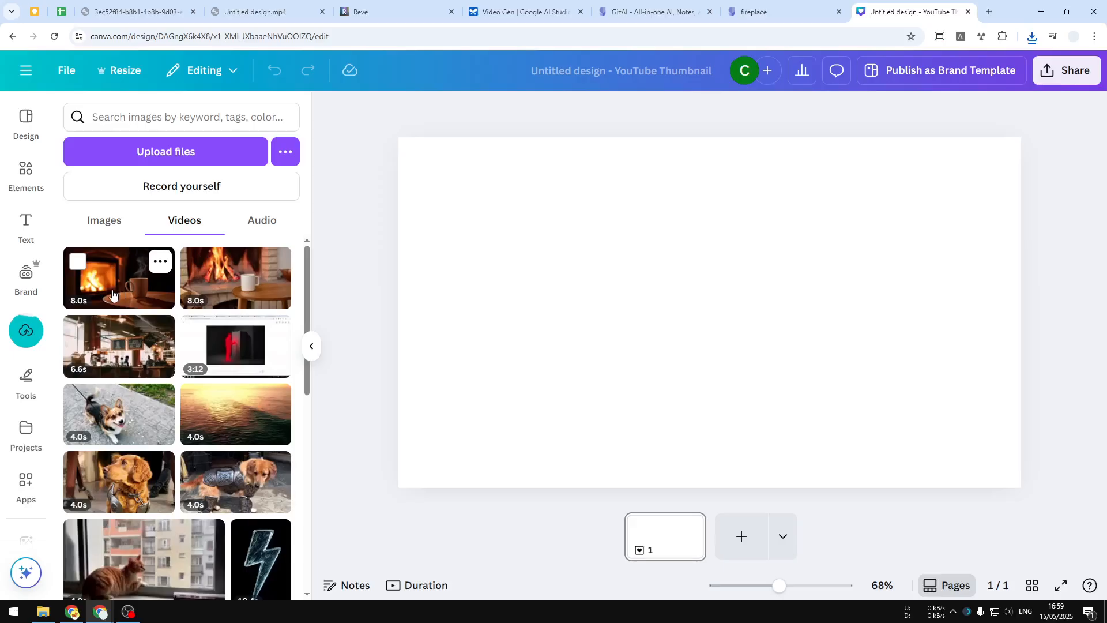
{"action": "left_click", "coordinate": [261, 219]}
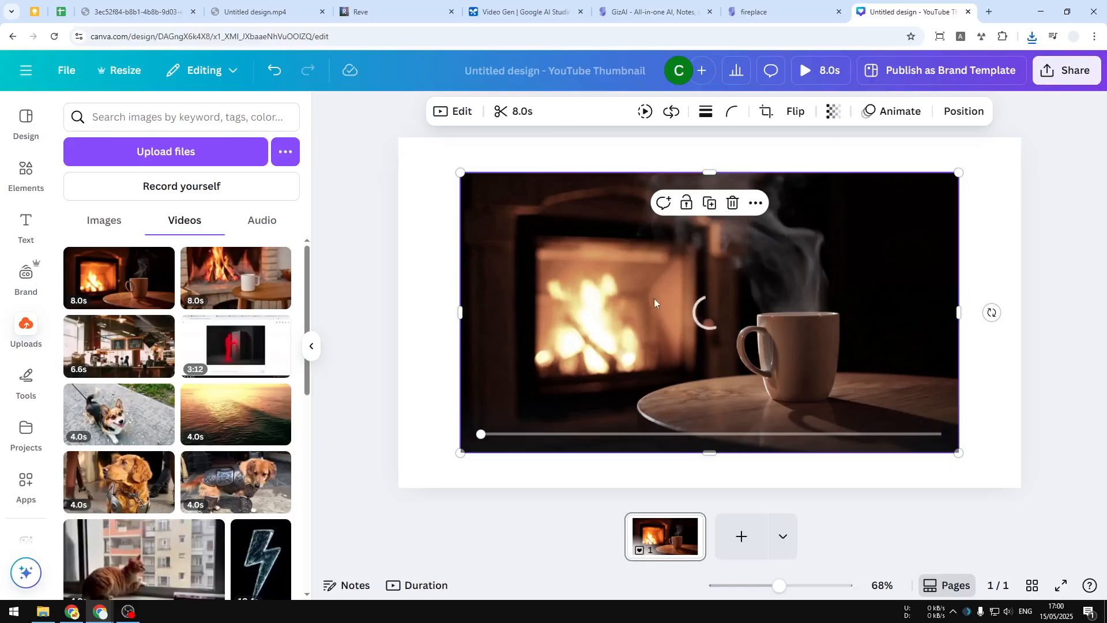
- Set the fireplace clip as page background and duplicate it to four 8-second pages
{"action": "right_click", "coordinate": [653, 304]}
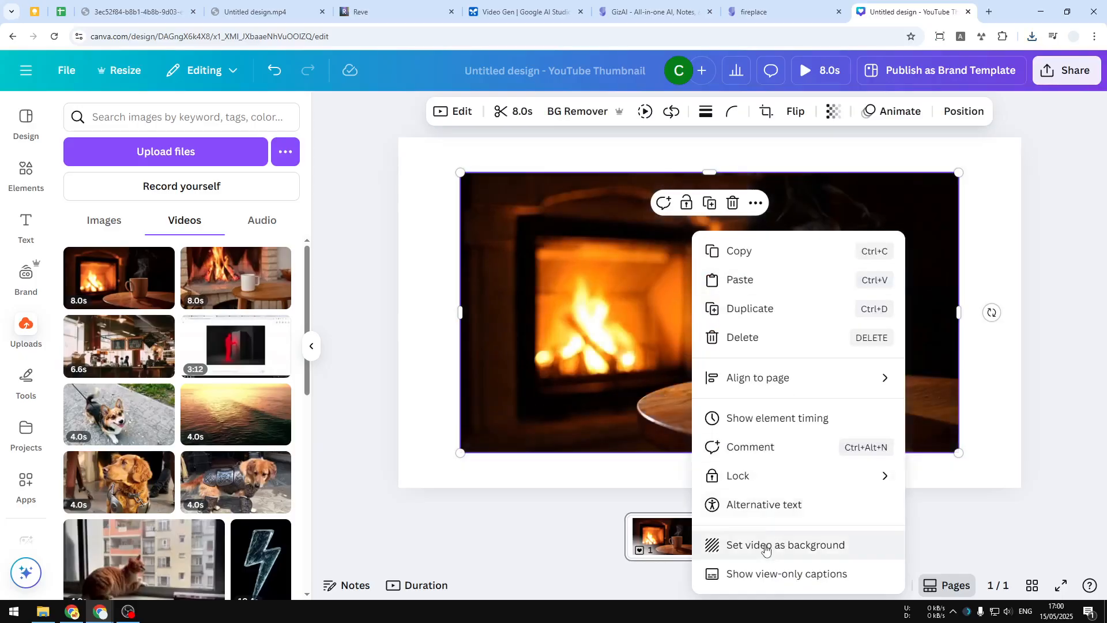
{"action": "left_click", "coordinate": [785, 544]}
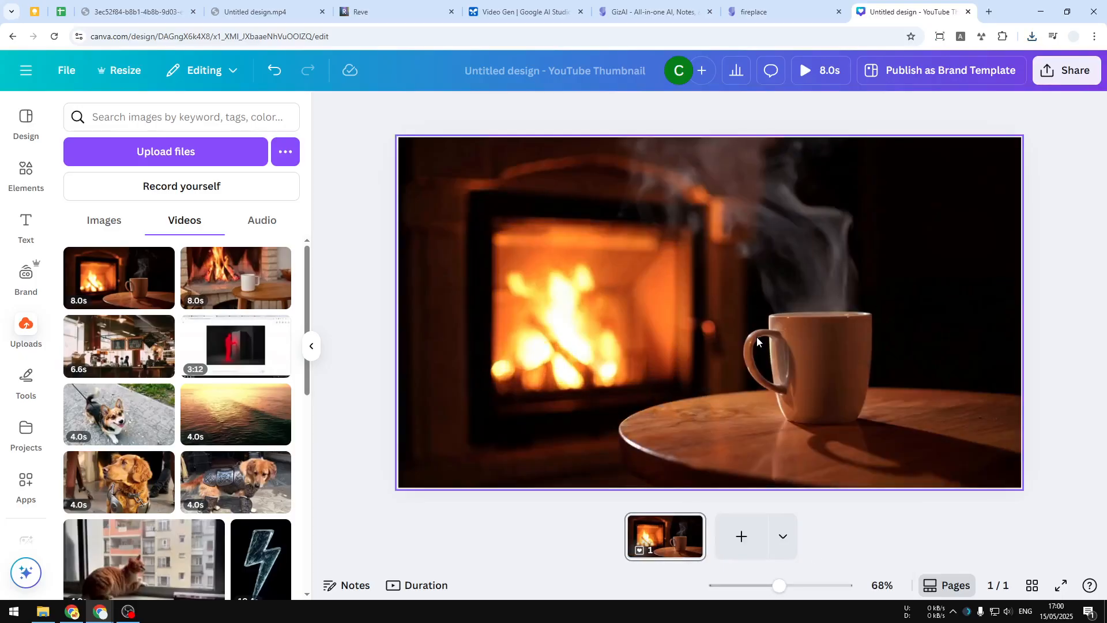
{"action": "left_click", "coordinate": [425, 585]}
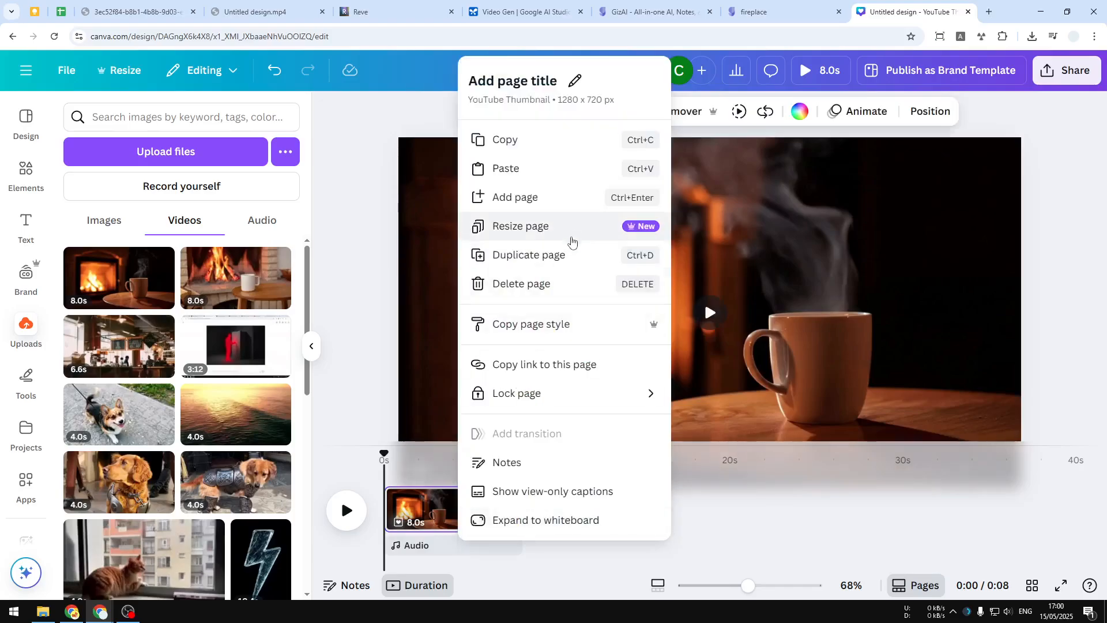
{"action": "left_click", "coordinate": [528, 255]}
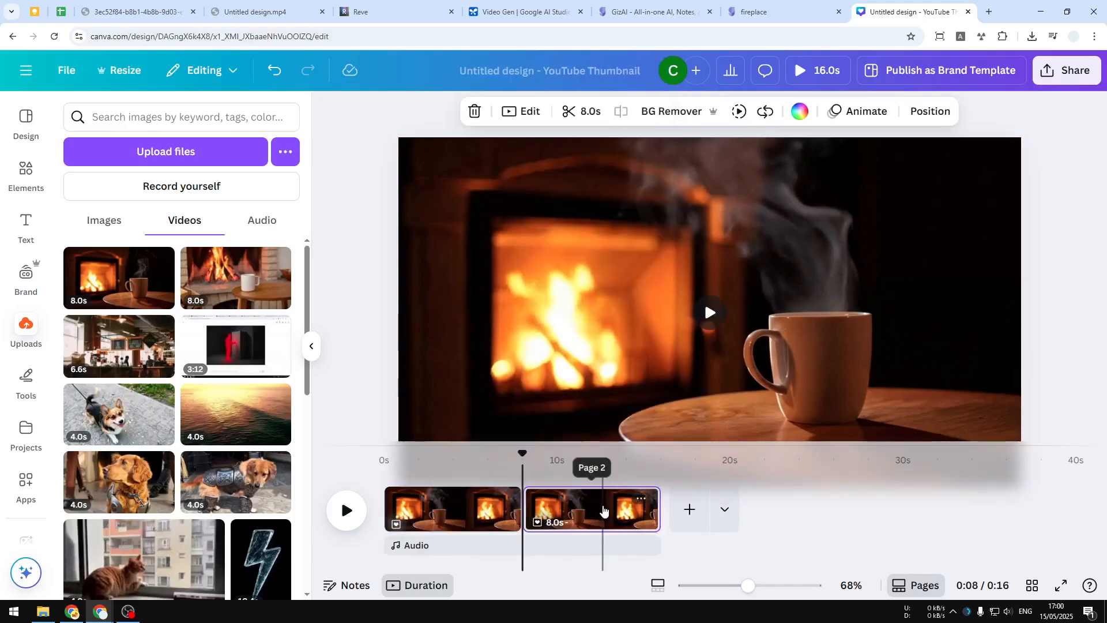
{"action": "right_click", "coordinate": [592, 509]}
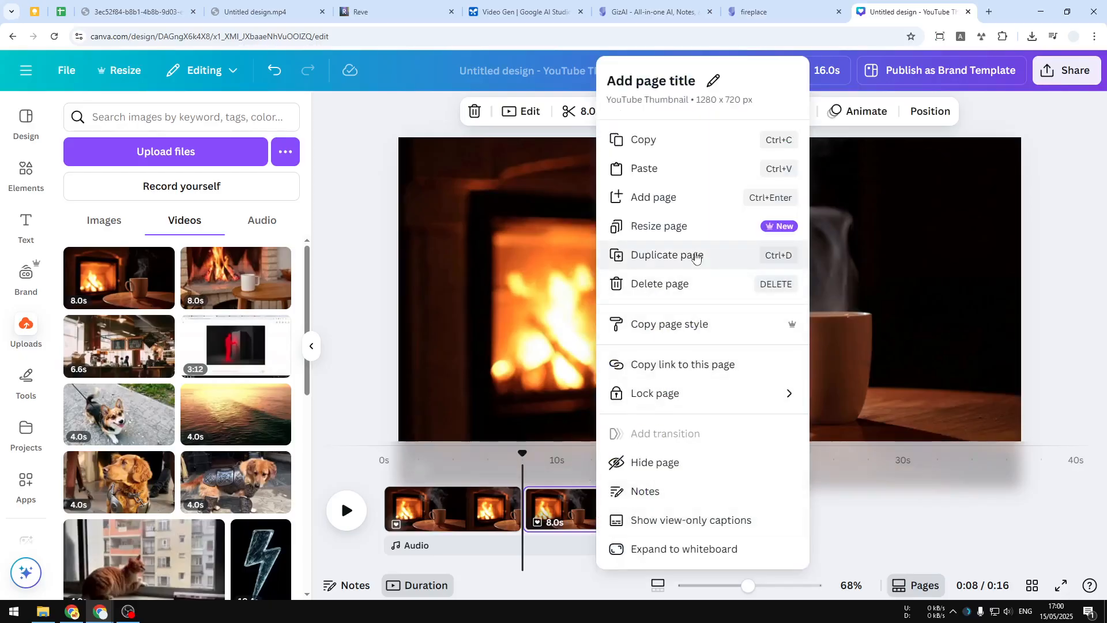
{"action": "left_click", "coordinate": [666, 255]}
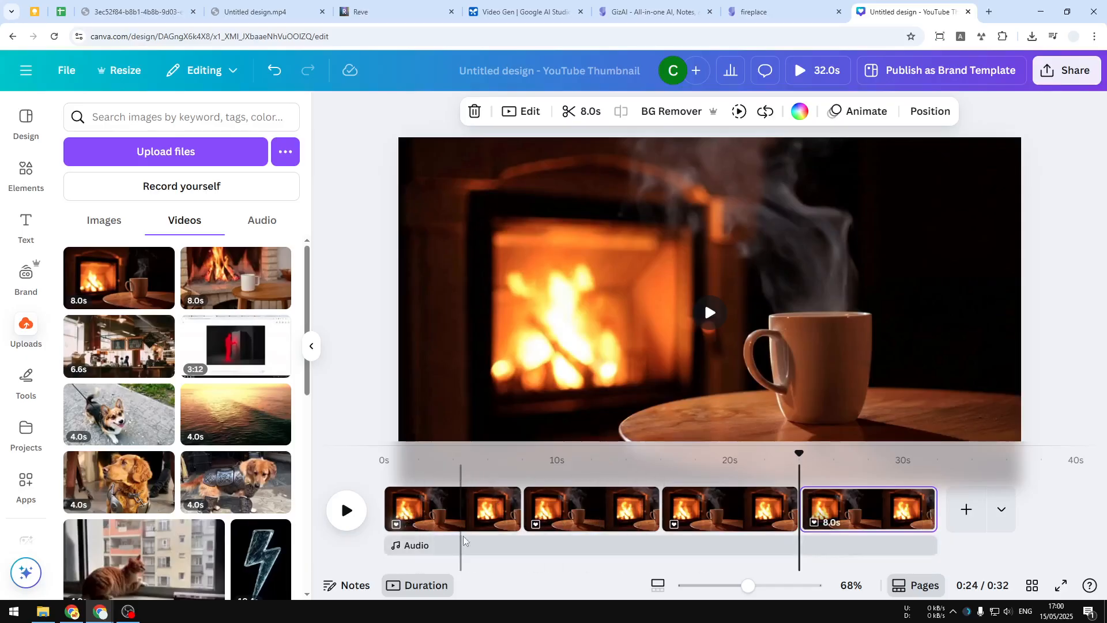
- Apply a Dissolve transition between all four pages, bringing the video to 30.5 seconds
{"action": "left_click", "coordinate": [452, 509]}
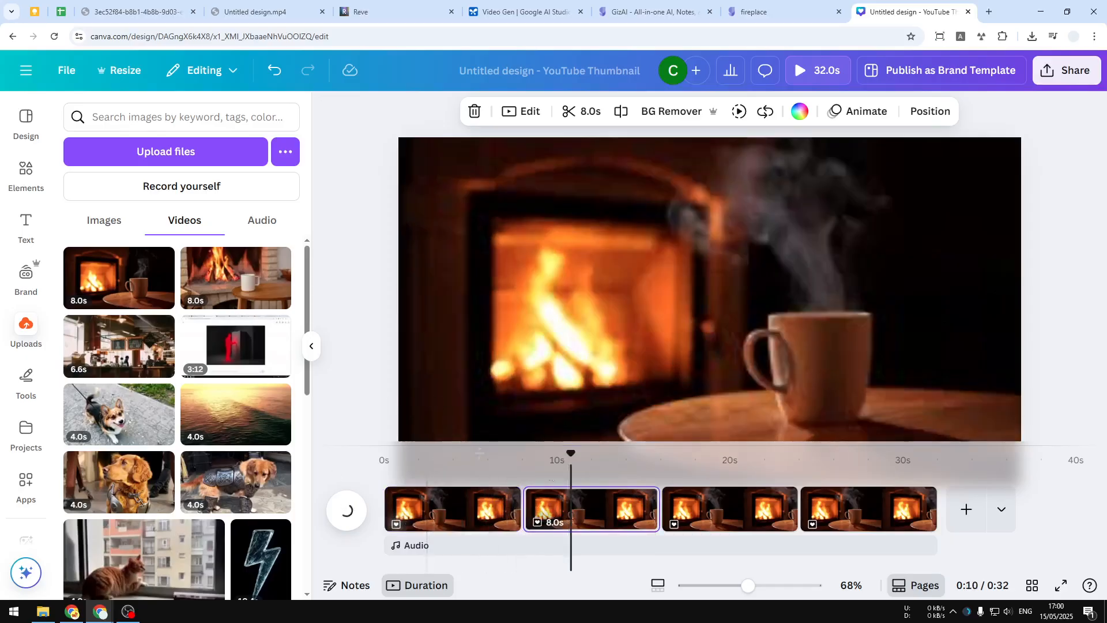
{"action": "mouse_move", "coordinate": [522, 522]}
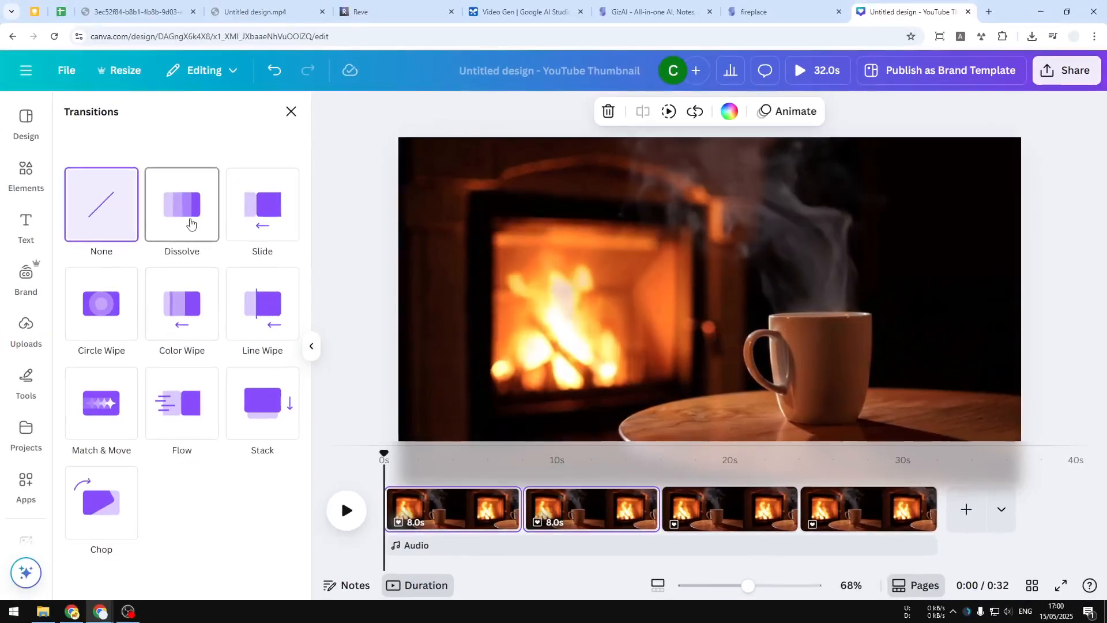
{"action": "left_click", "coordinate": [182, 205]}
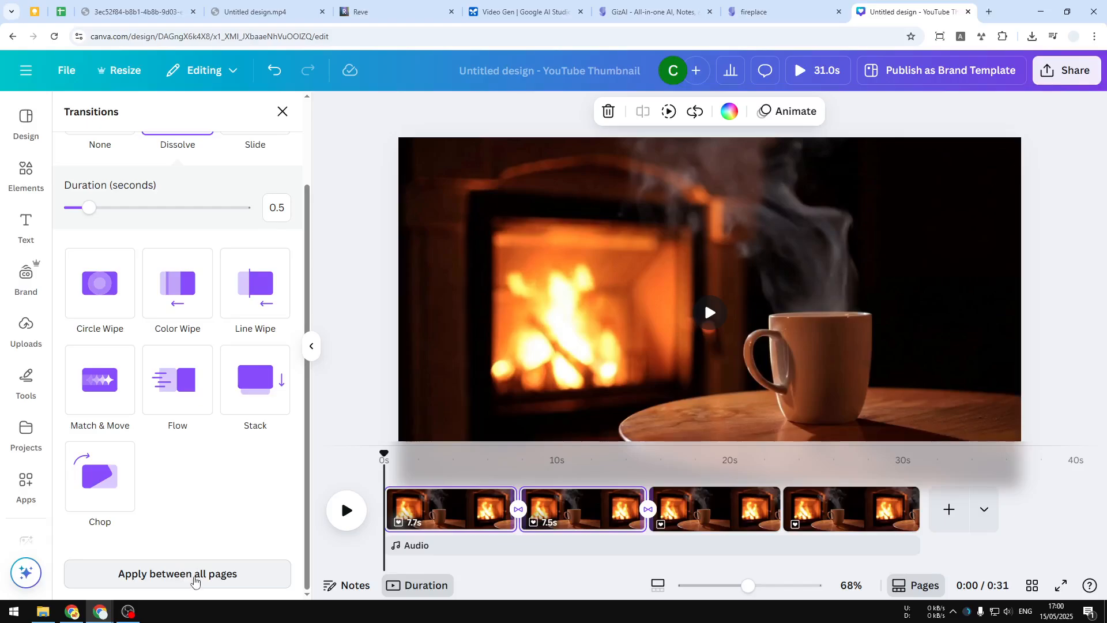
{"action": "left_click", "coordinate": [177, 573]}
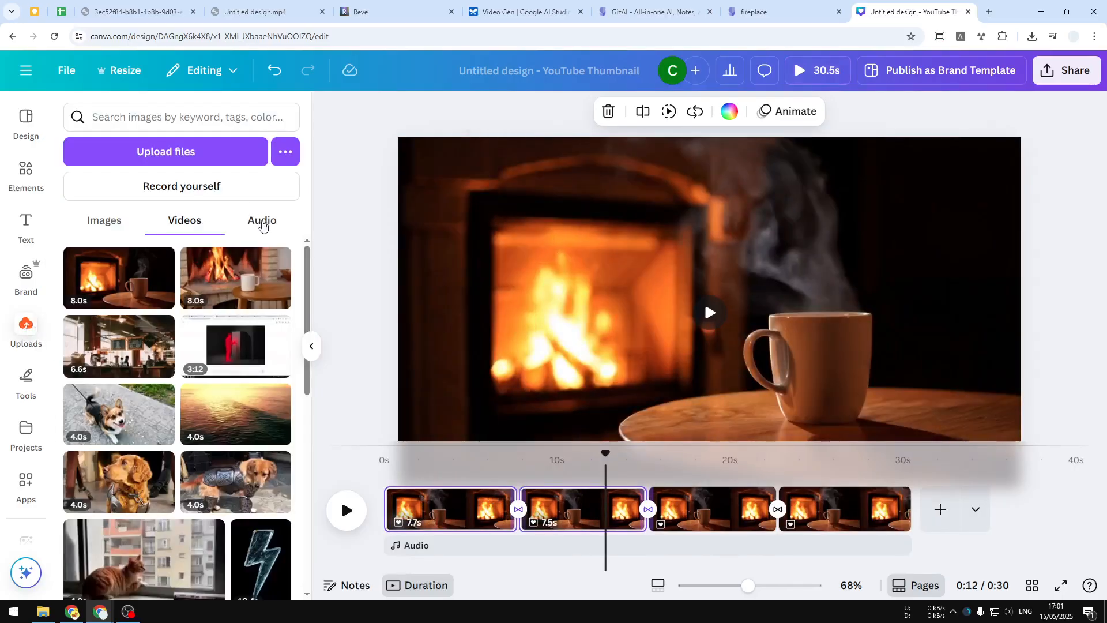
- Open the Uploads Audio tab to add the MqcKfeYCHwC6BcWrvhV0B.wav fire sound
{"action": "left_click", "coordinate": [261, 221]}
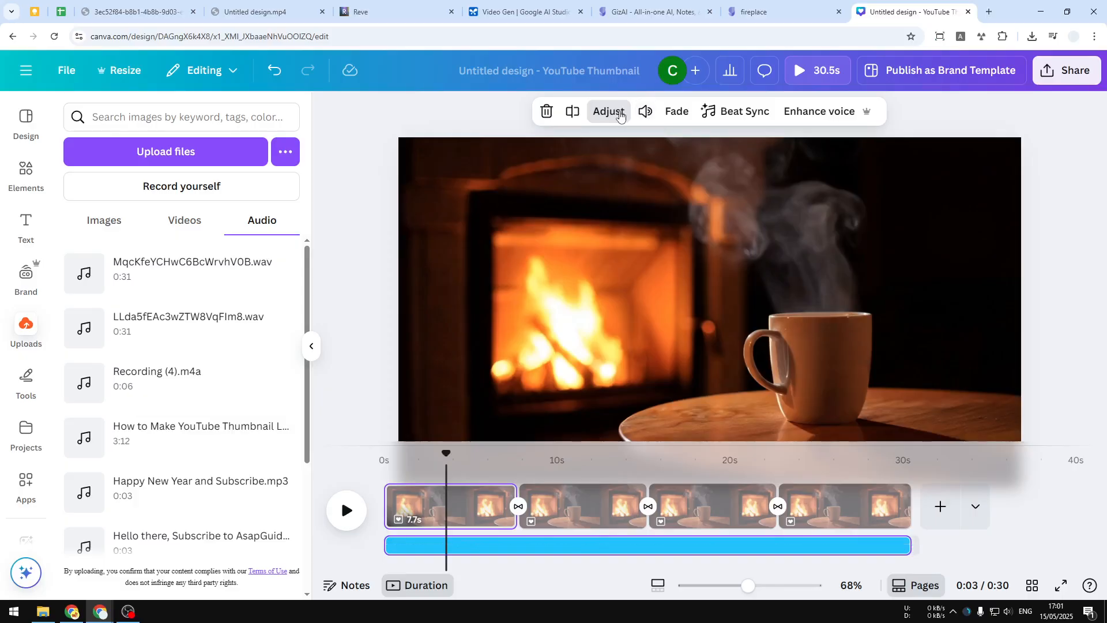
- Boost the fire sound track's volume from 100 to 253 with Balance all
{"action": "left_click", "coordinate": [645, 110]}
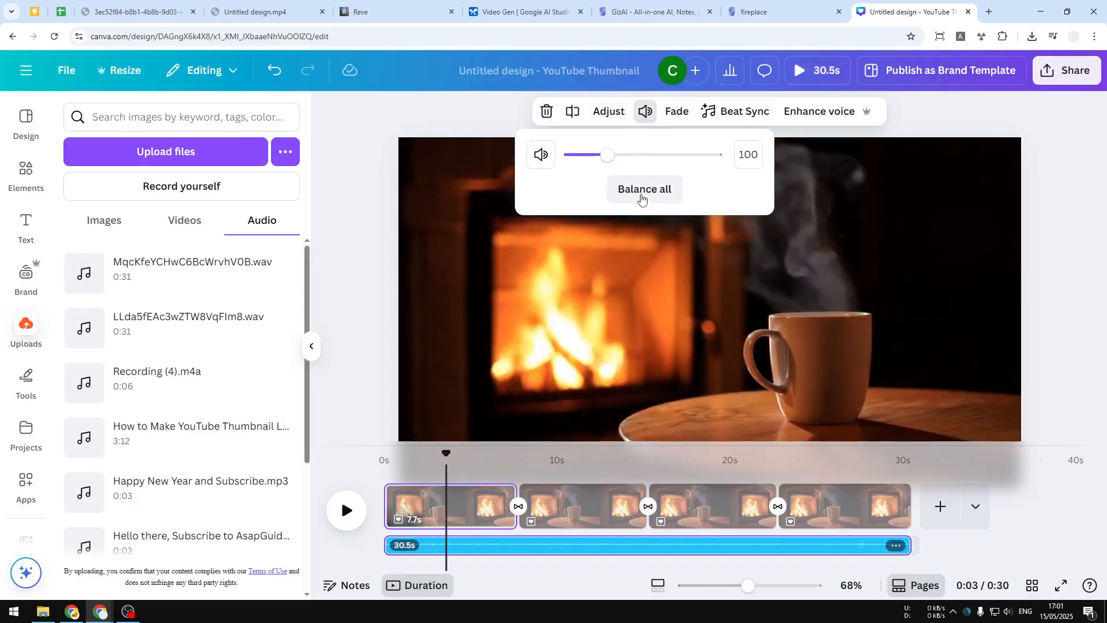
{"action": "left_click", "coordinate": [644, 188]}
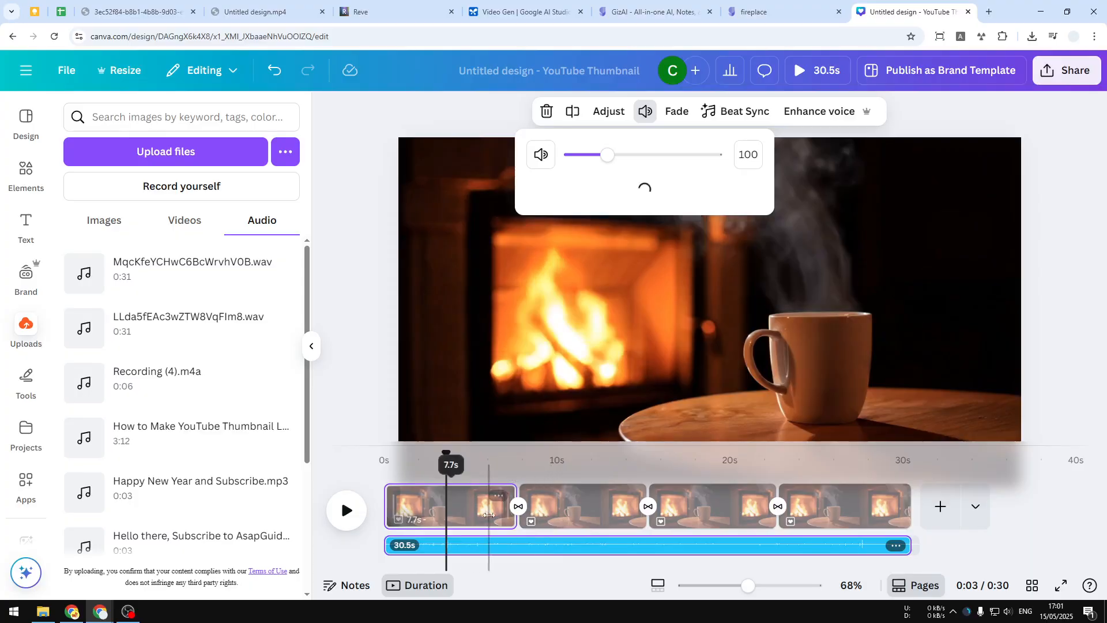
{"action": "left_click_drag", "start_coordinate": [608, 155], "coordinate": [662, 154]}
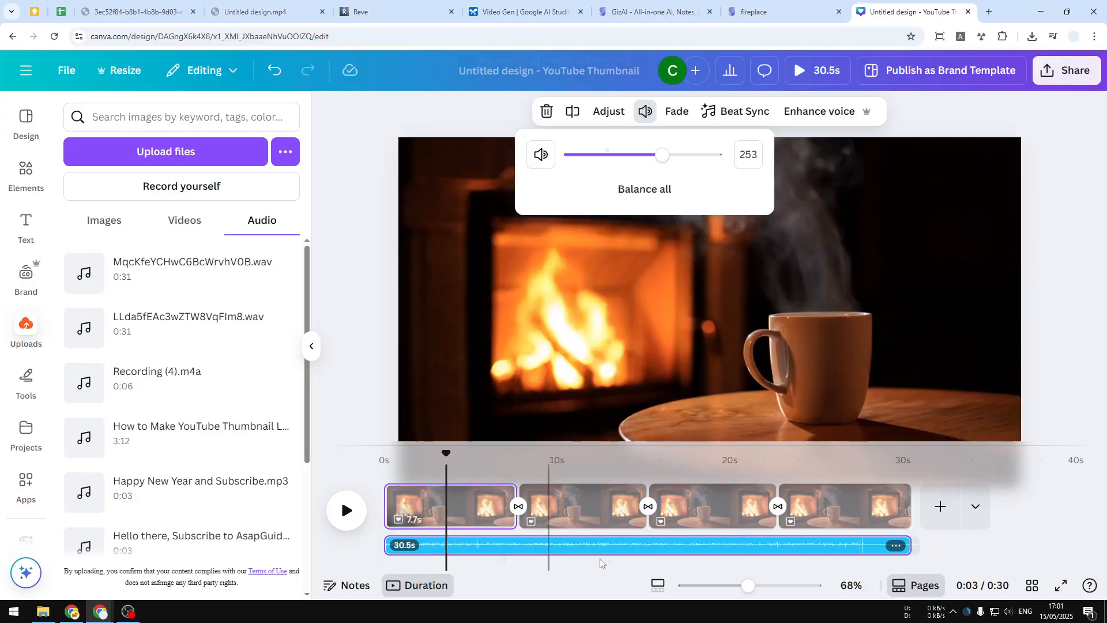
{"action": "left_click", "coordinate": [643, 189]}
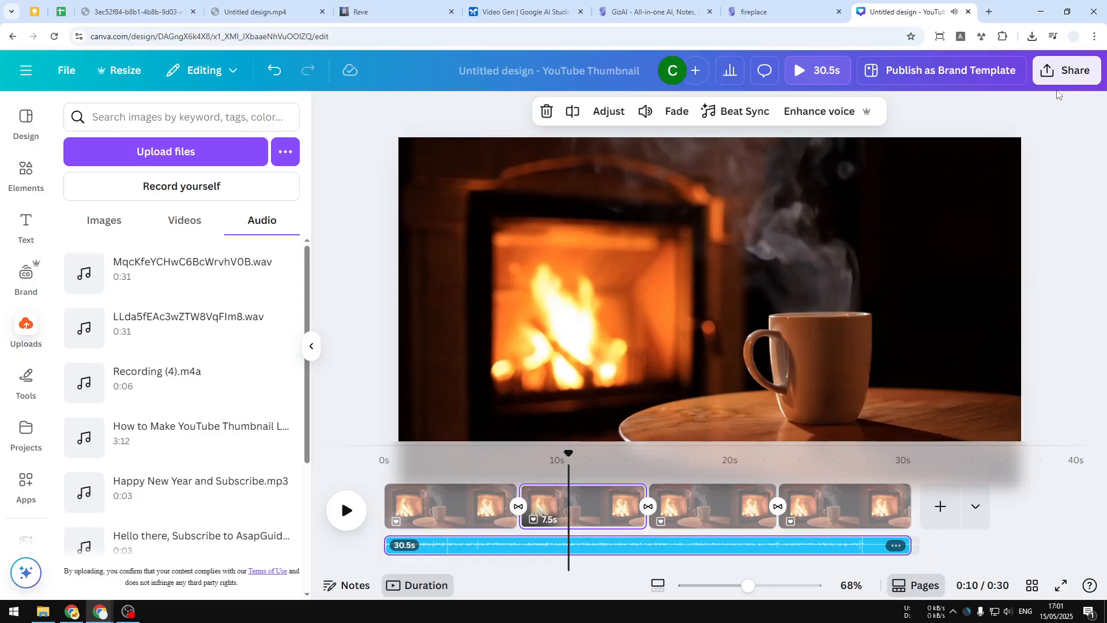
- Download pages 1–4 as a 720p MP4, saved as Untitled design (1).mp4
{"action": "left_click", "coordinate": [1067, 70]}
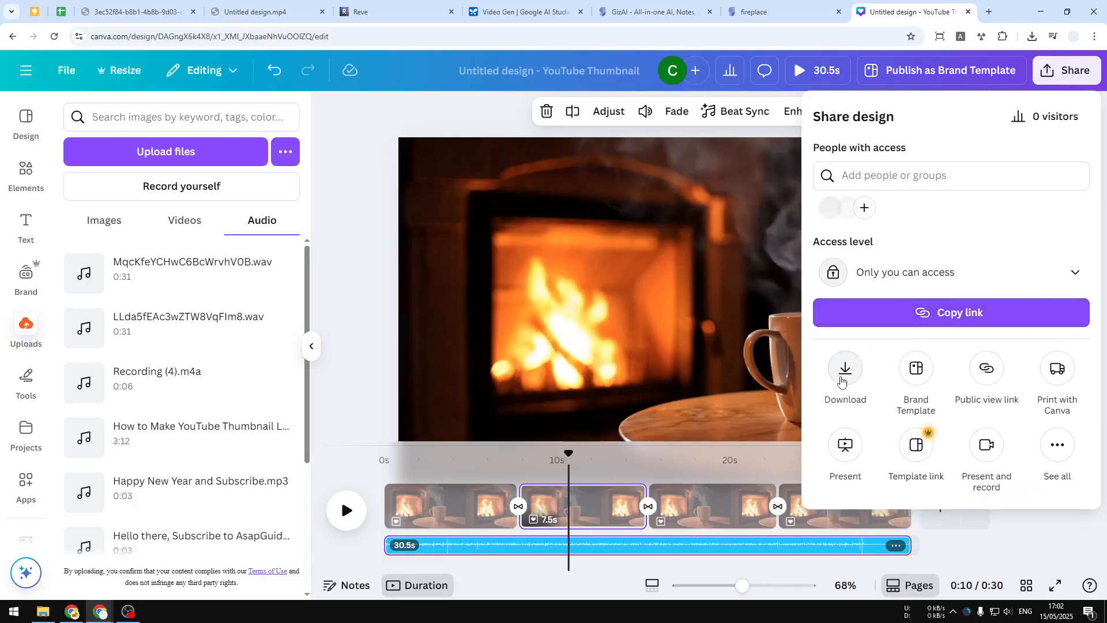
{"action": "left_click", "coordinate": [845, 368]}
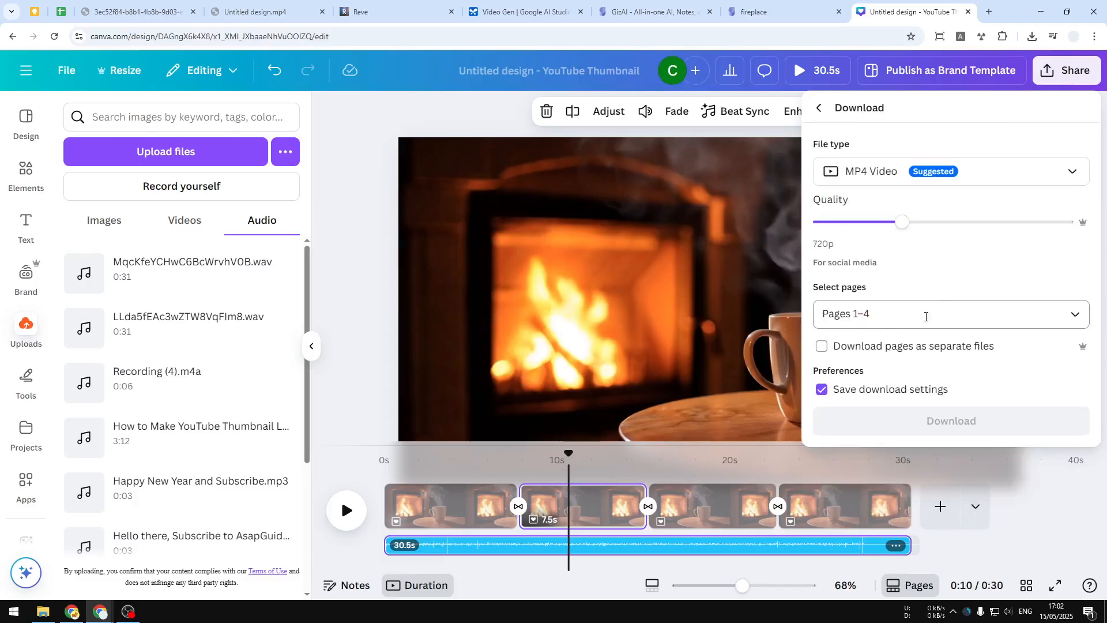
{"action": "left_click", "coordinate": [950, 313]}
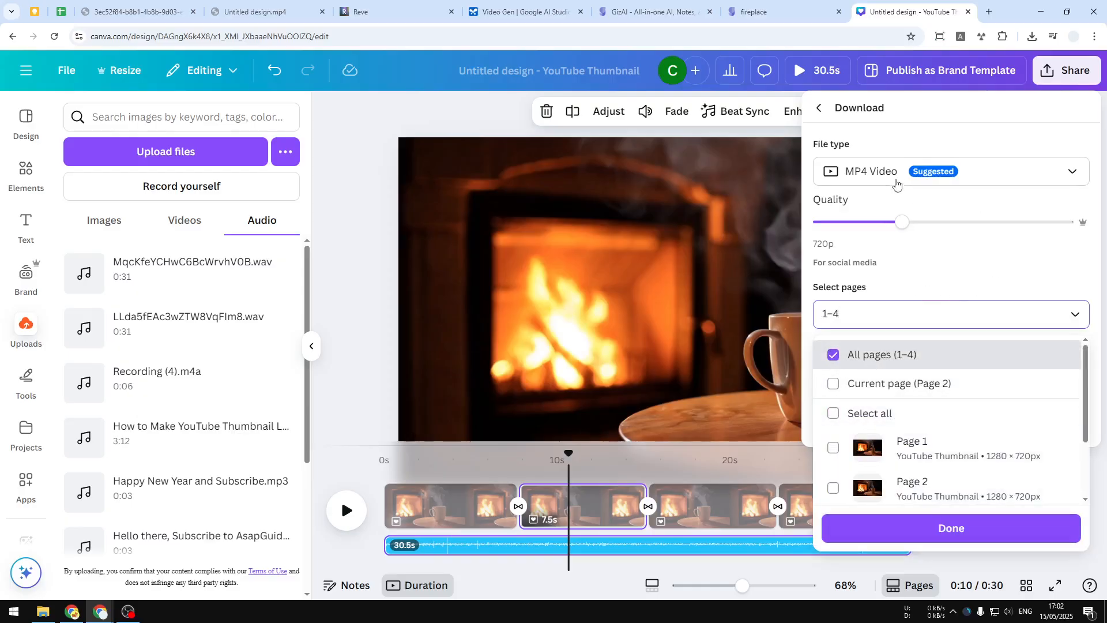
{"action": "left_click", "coordinate": [950, 170]}
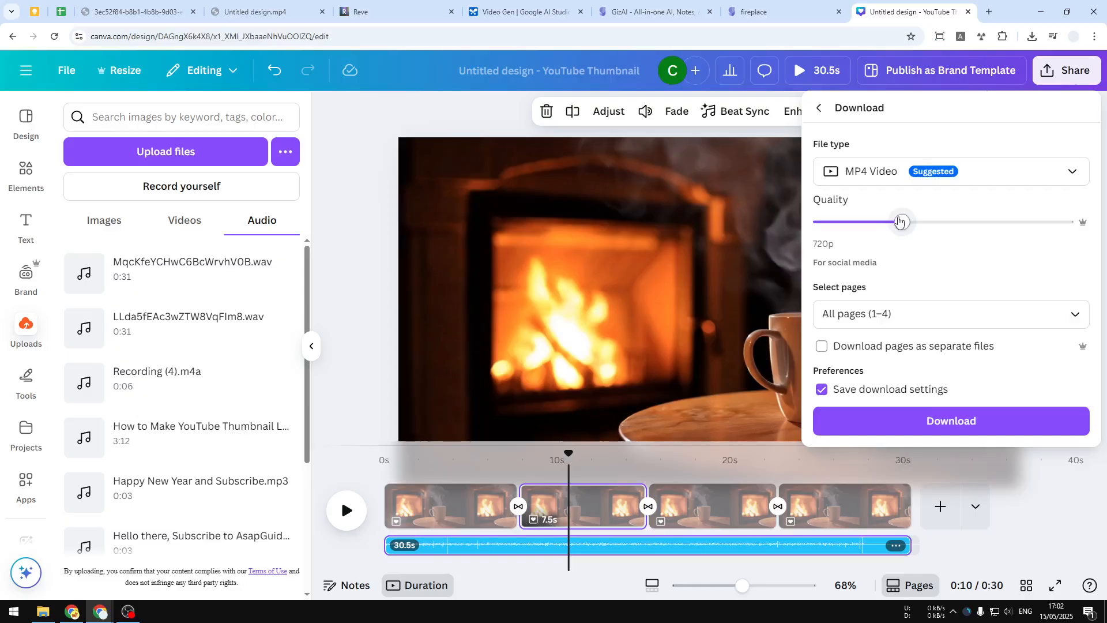
{"action": "mouse_move", "coordinate": [965, 405]}
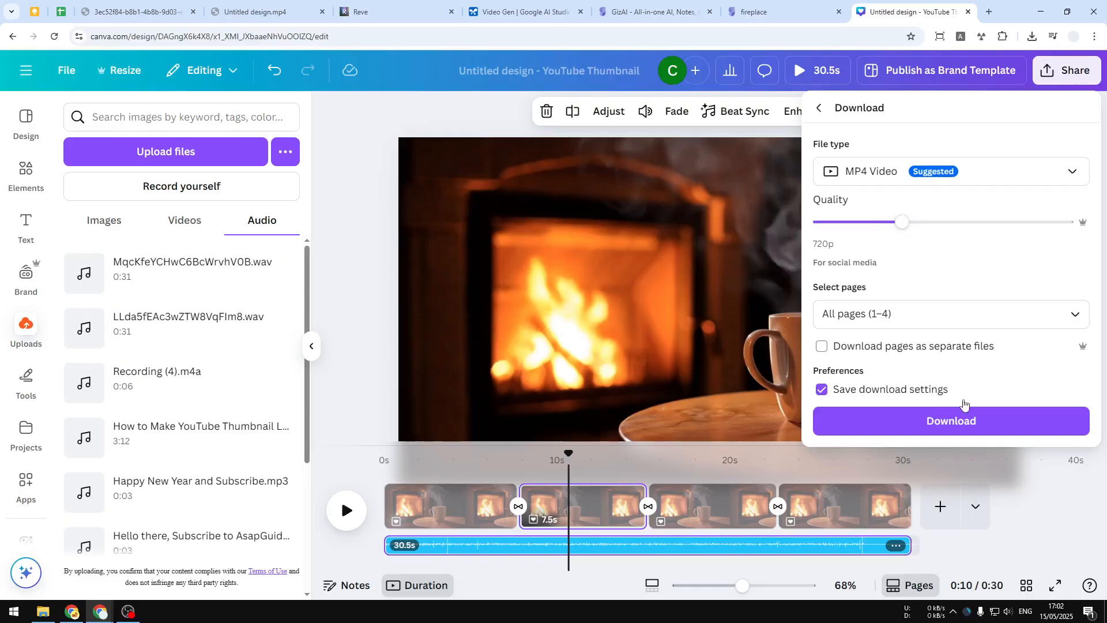
{"action": "left_click", "coordinate": [950, 421]}
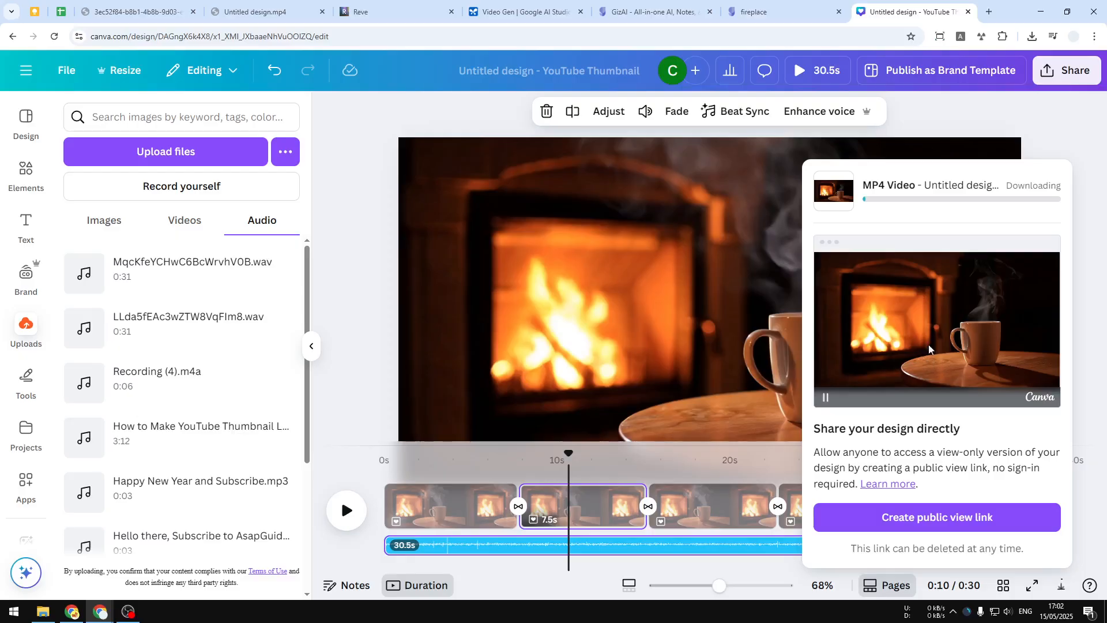
{"action": "mouse_move", "coordinate": [952, 334]}
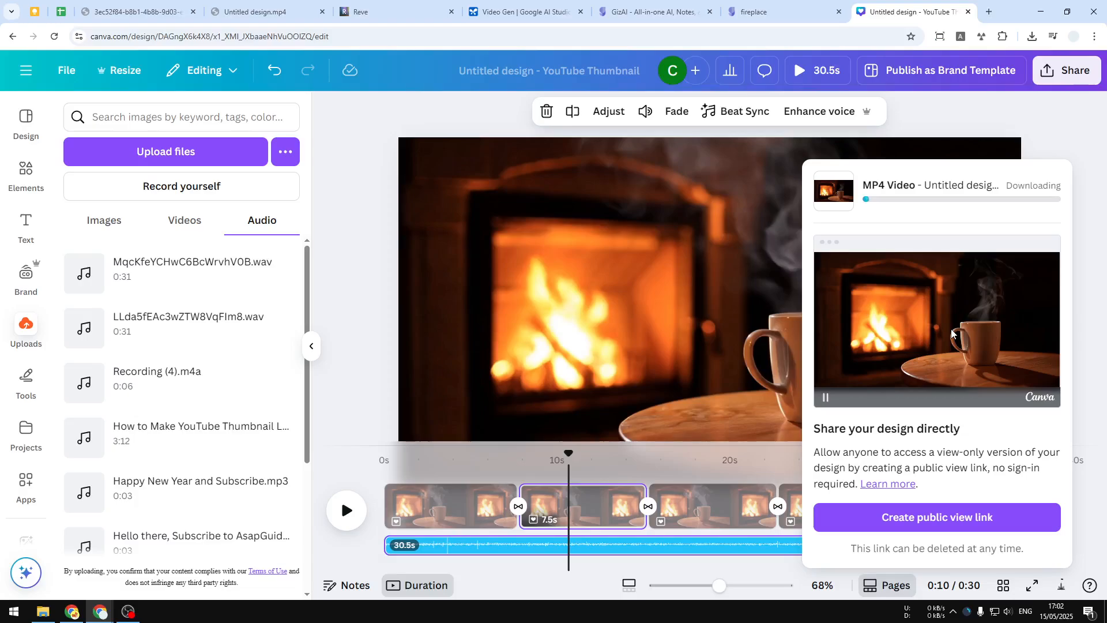
{"action": "left_click", "coordinate": [1031, 36]}
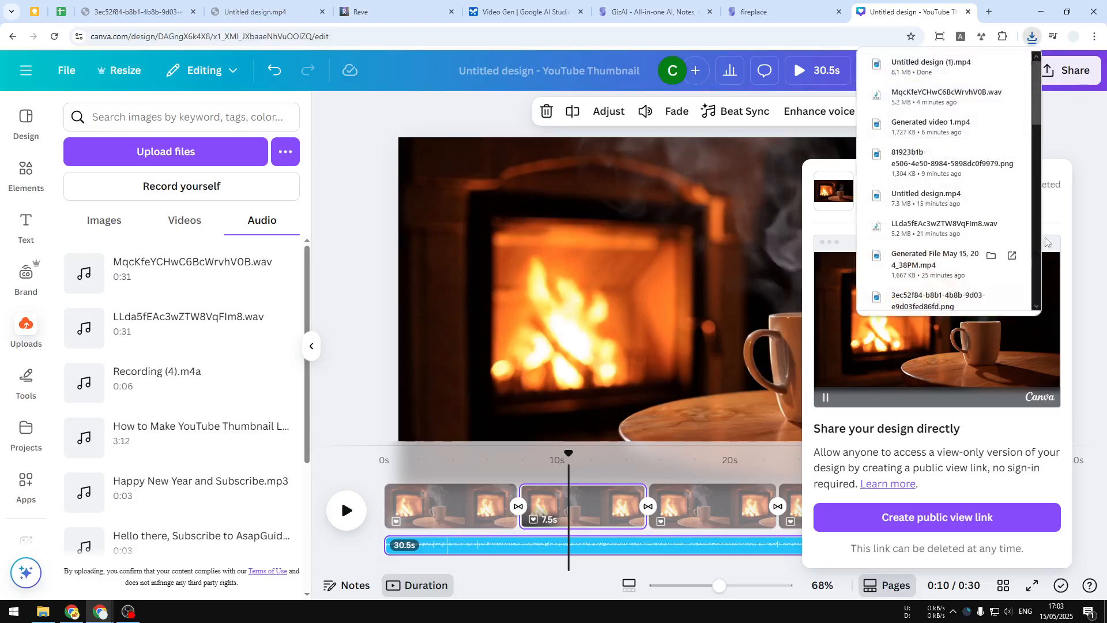